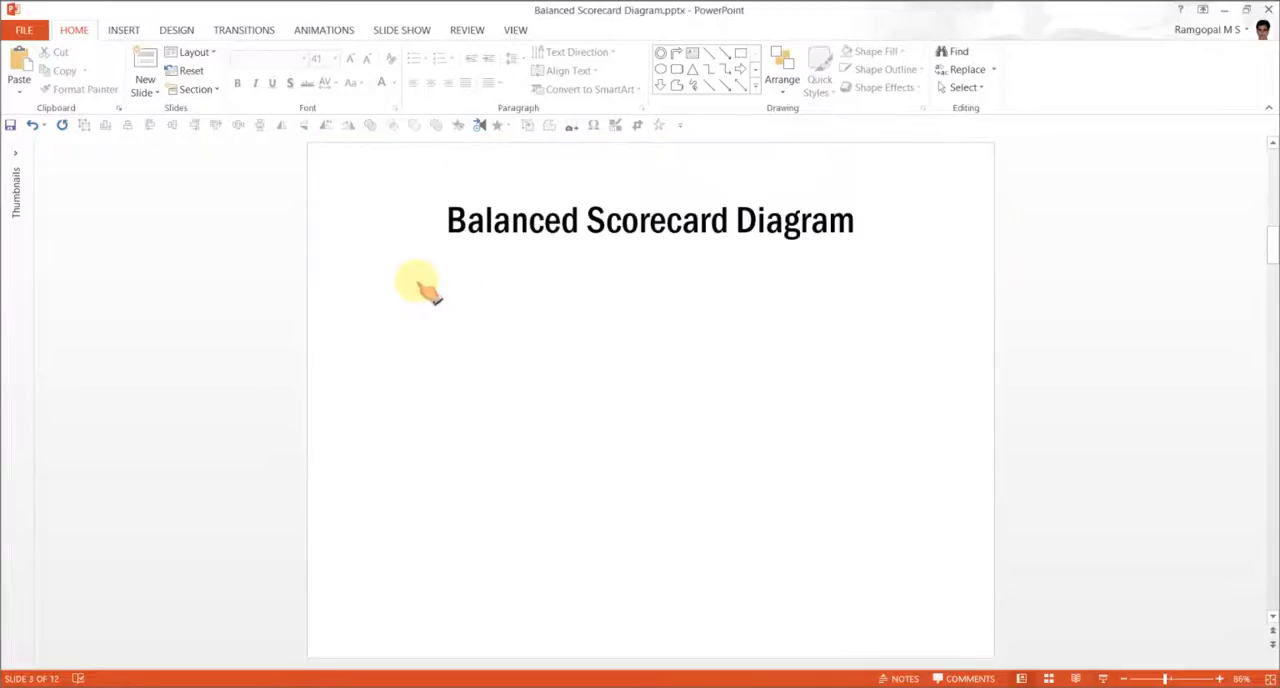
mouse_move(405, 310)
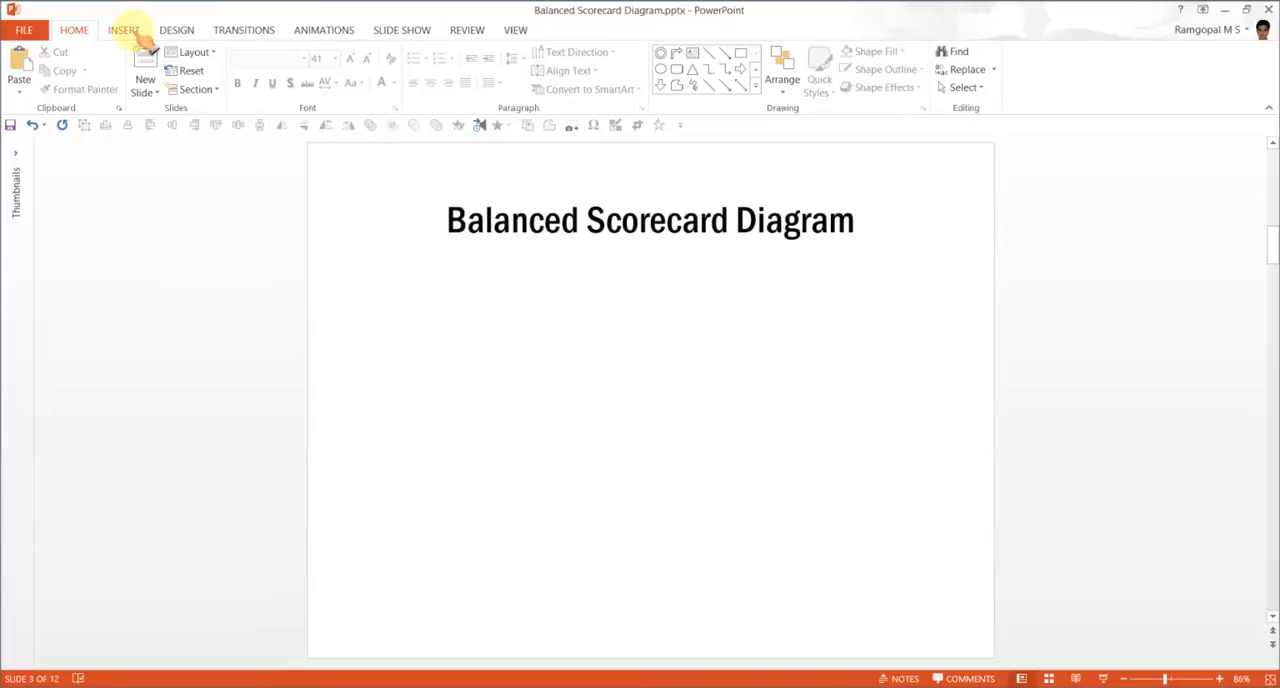
- Insert a Radial Cycle SmartArt graphic from the Cycle category onto the title slide
click(122, 29)
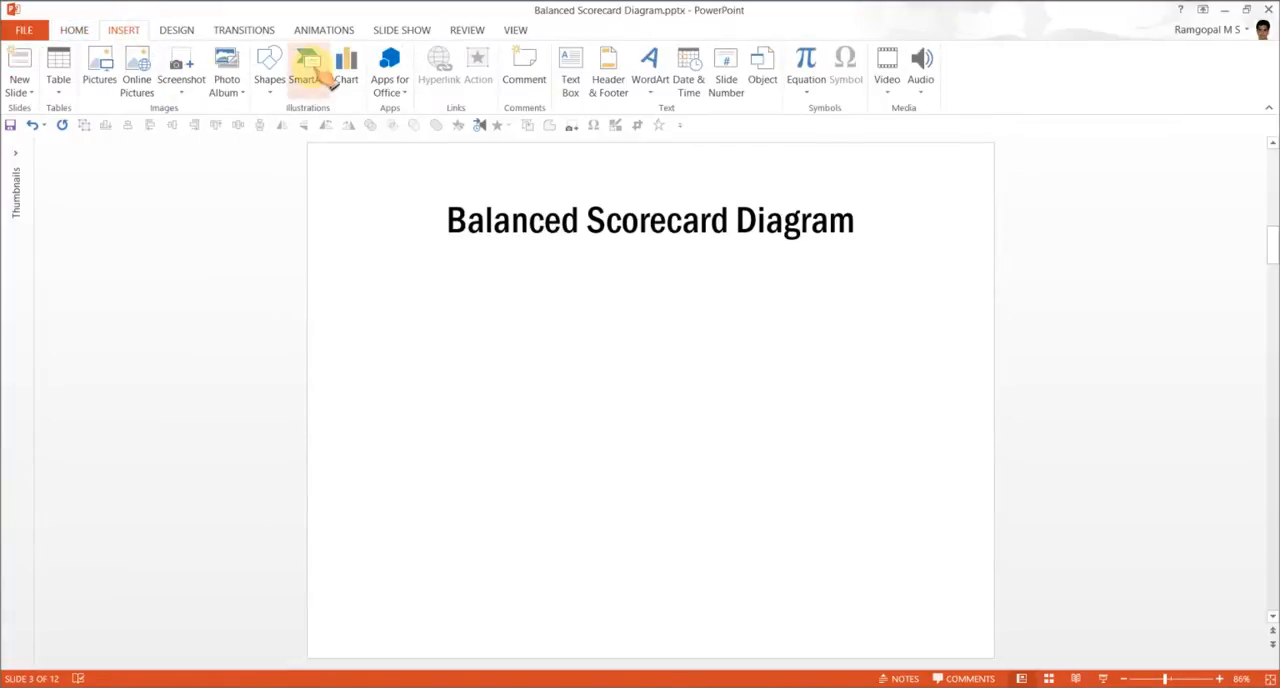
click(307, 70)
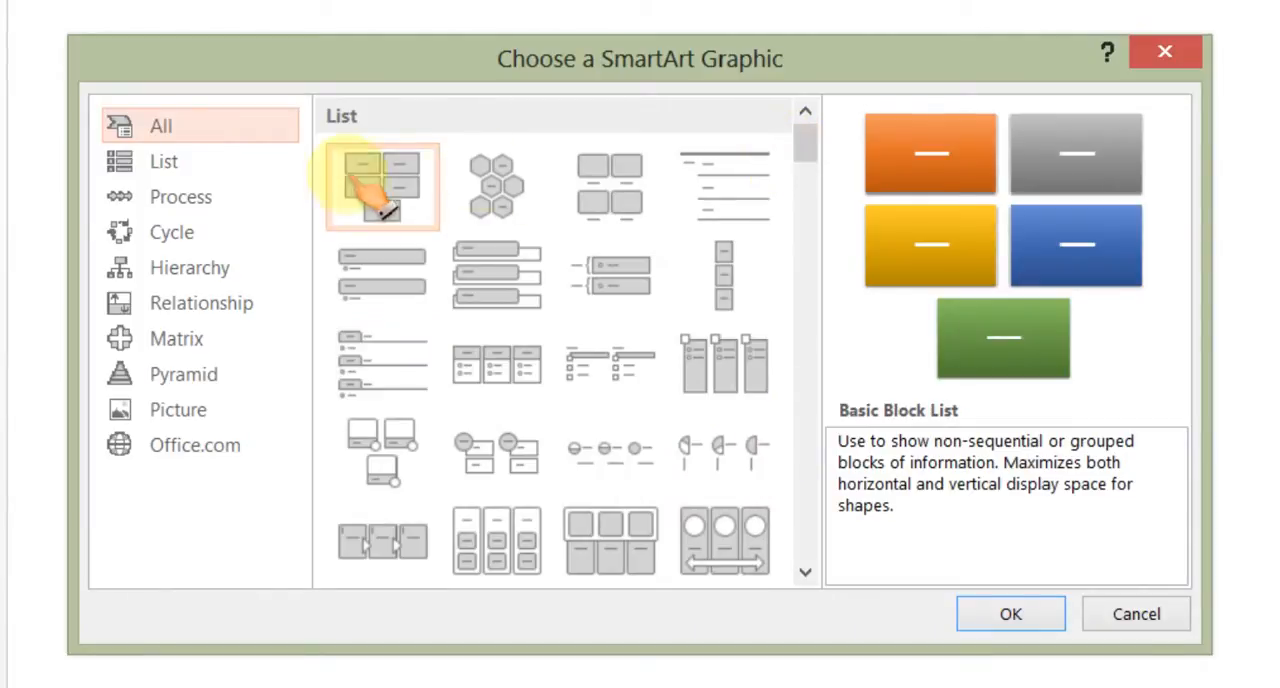
click(171, 231)
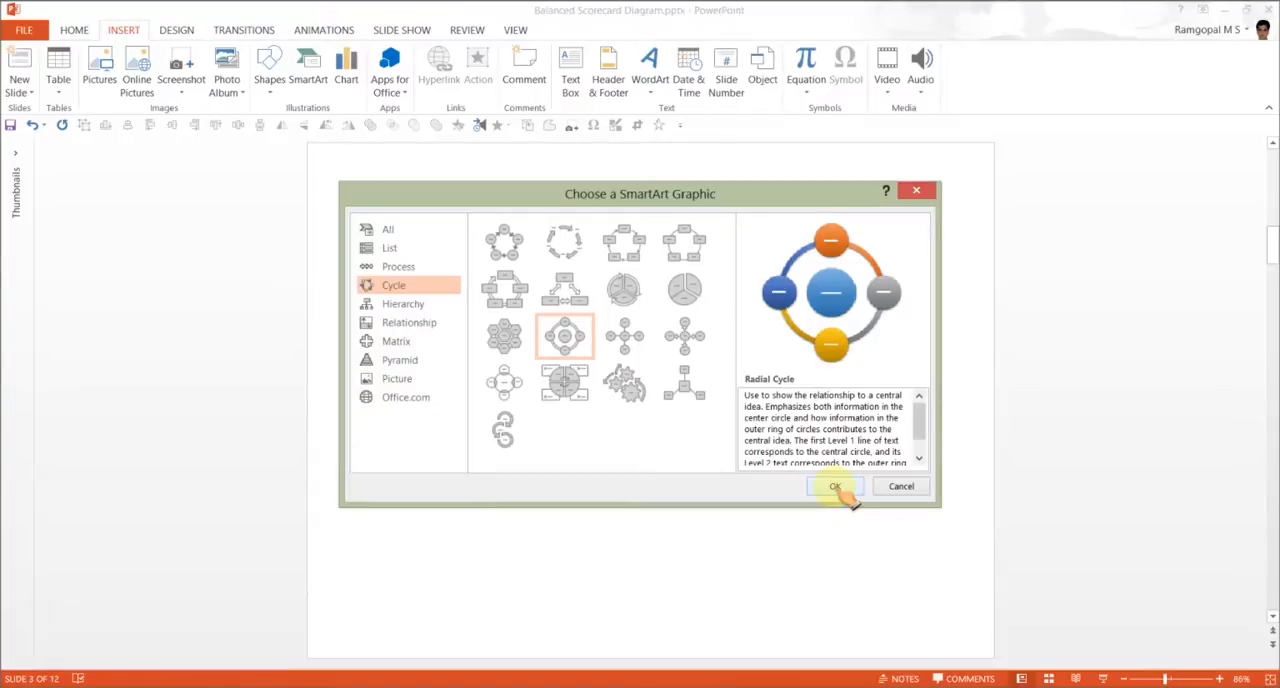
click(836, 486)
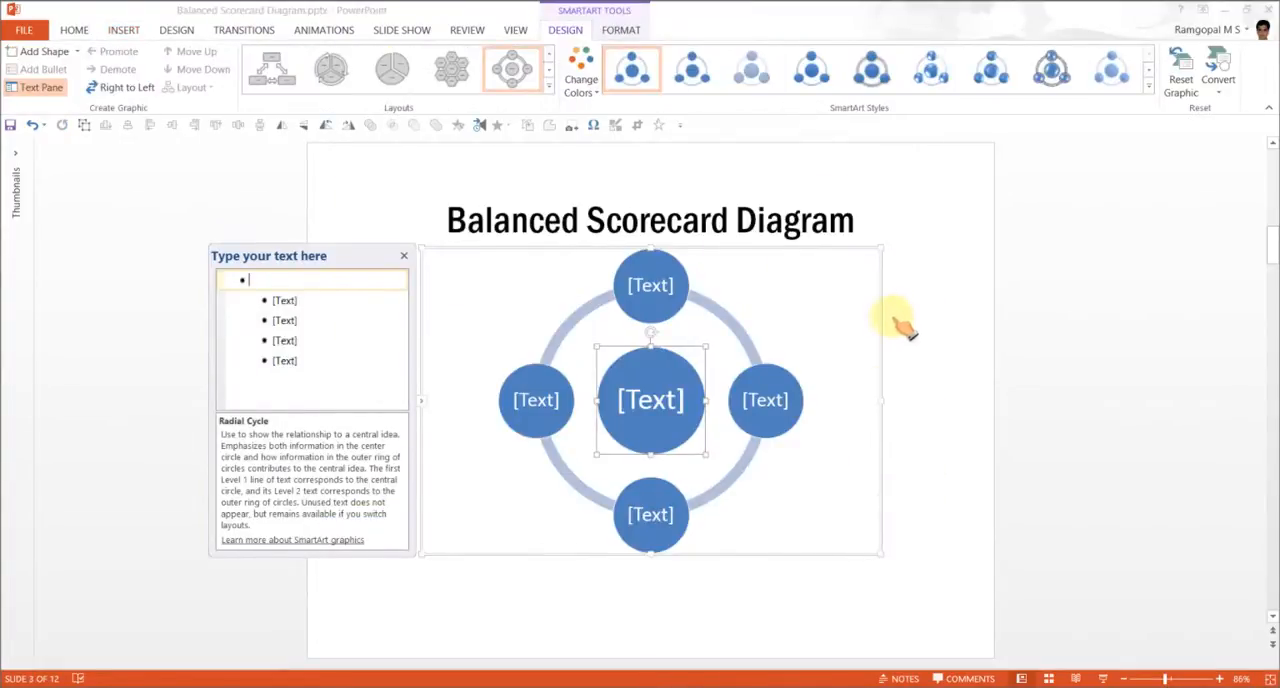
- Select the four outer circles and enlarge them to 1.77 inches with Larger
click(402, 256)
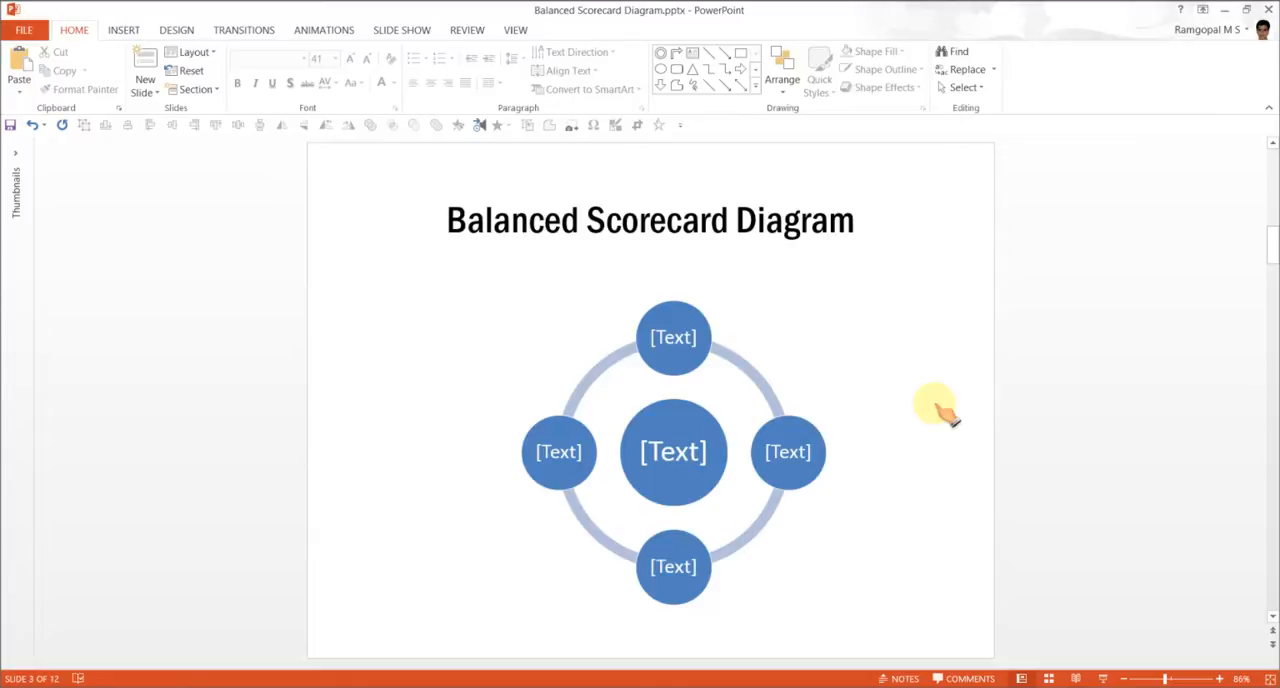
mouse_move(740, 370)
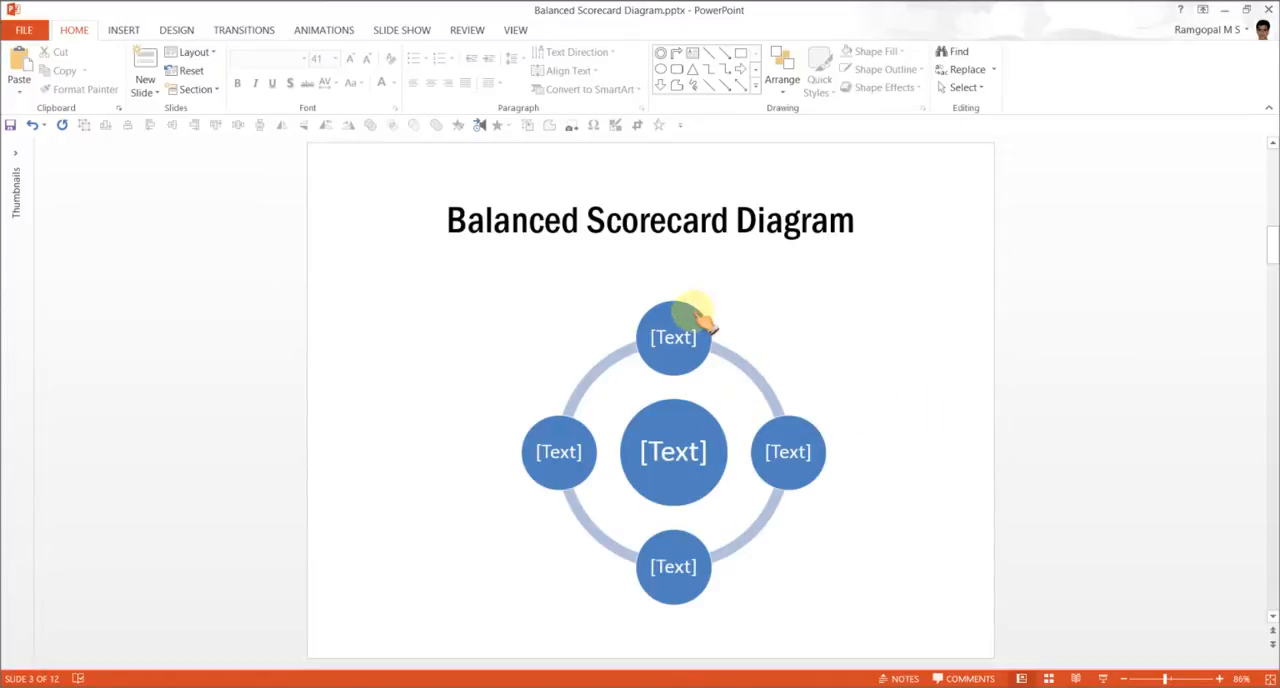
click(673, 337)
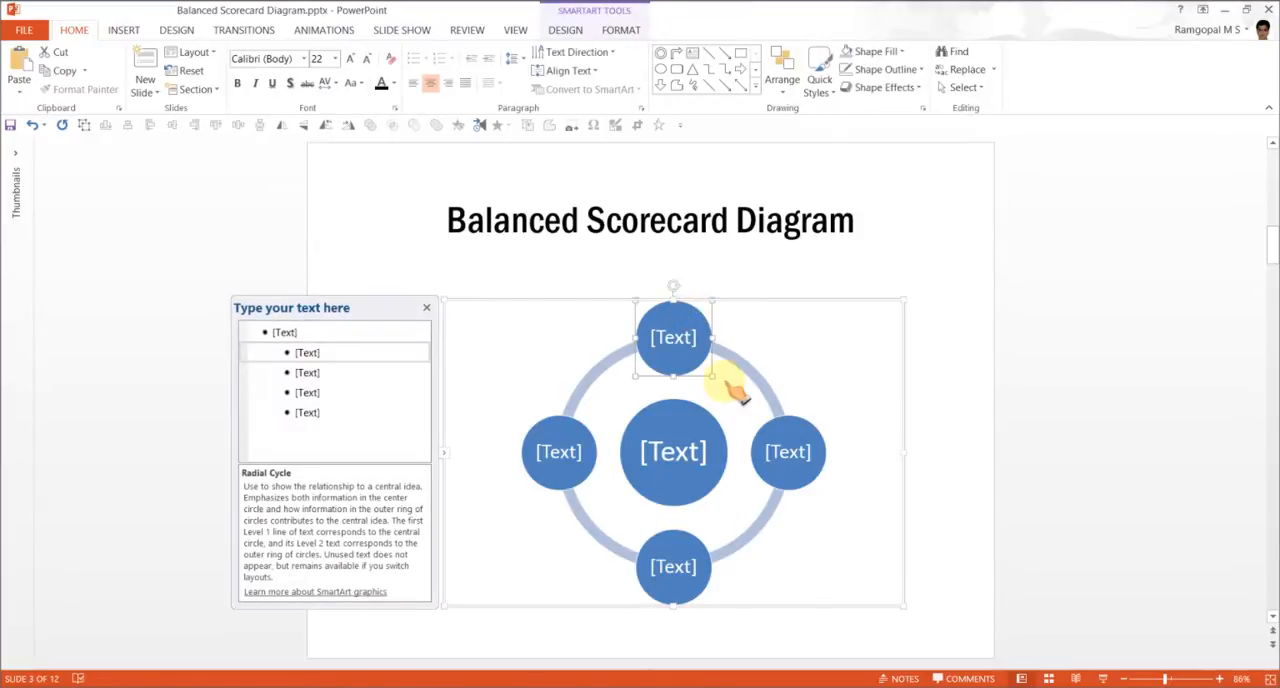
click(788, 452)
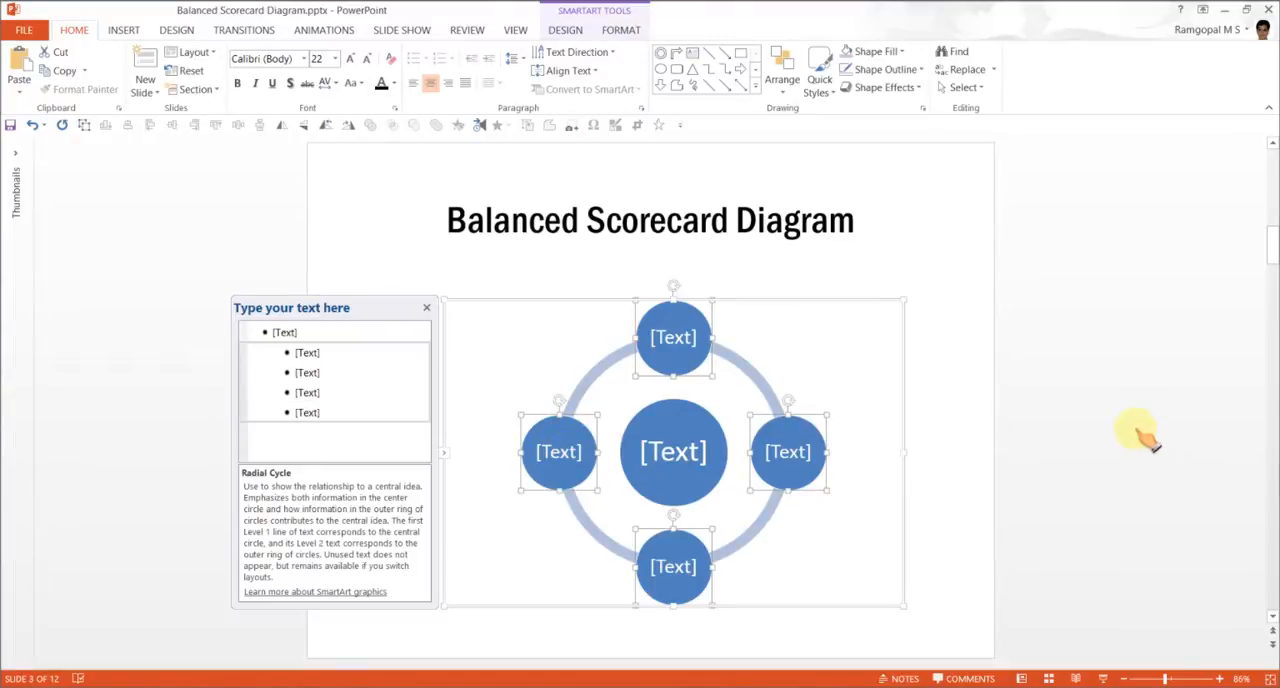
mouse_move(610, 62)
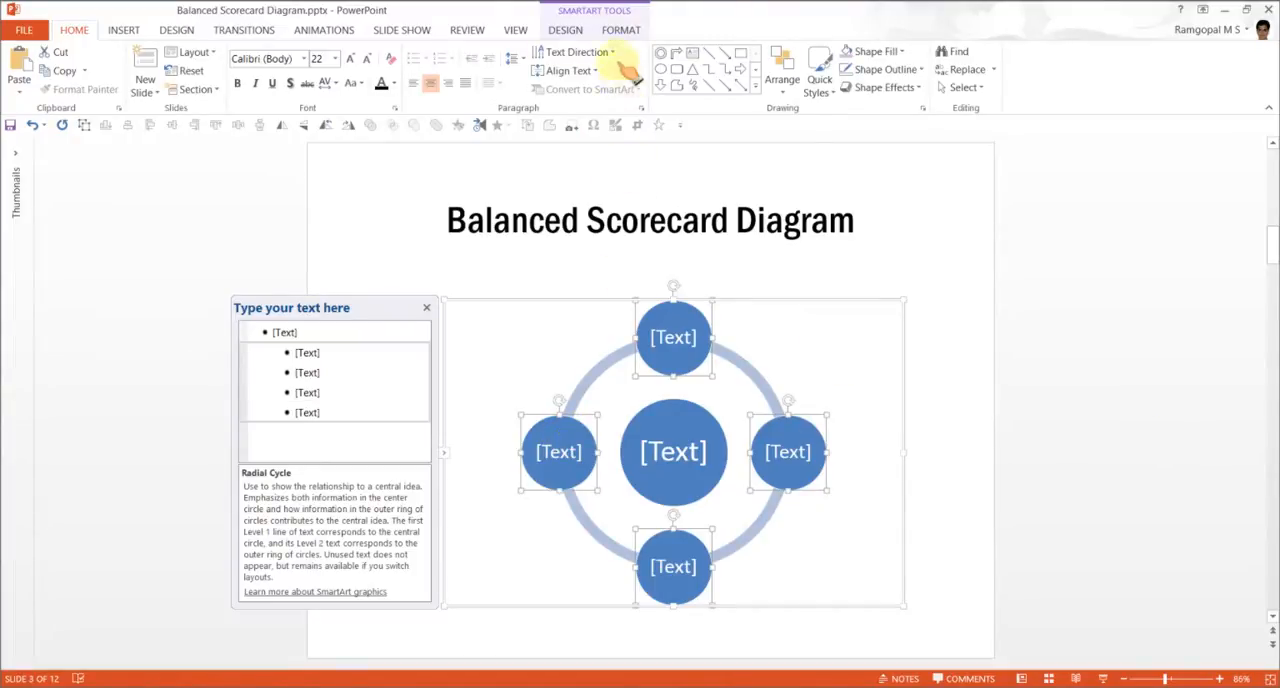
click(566, 29)
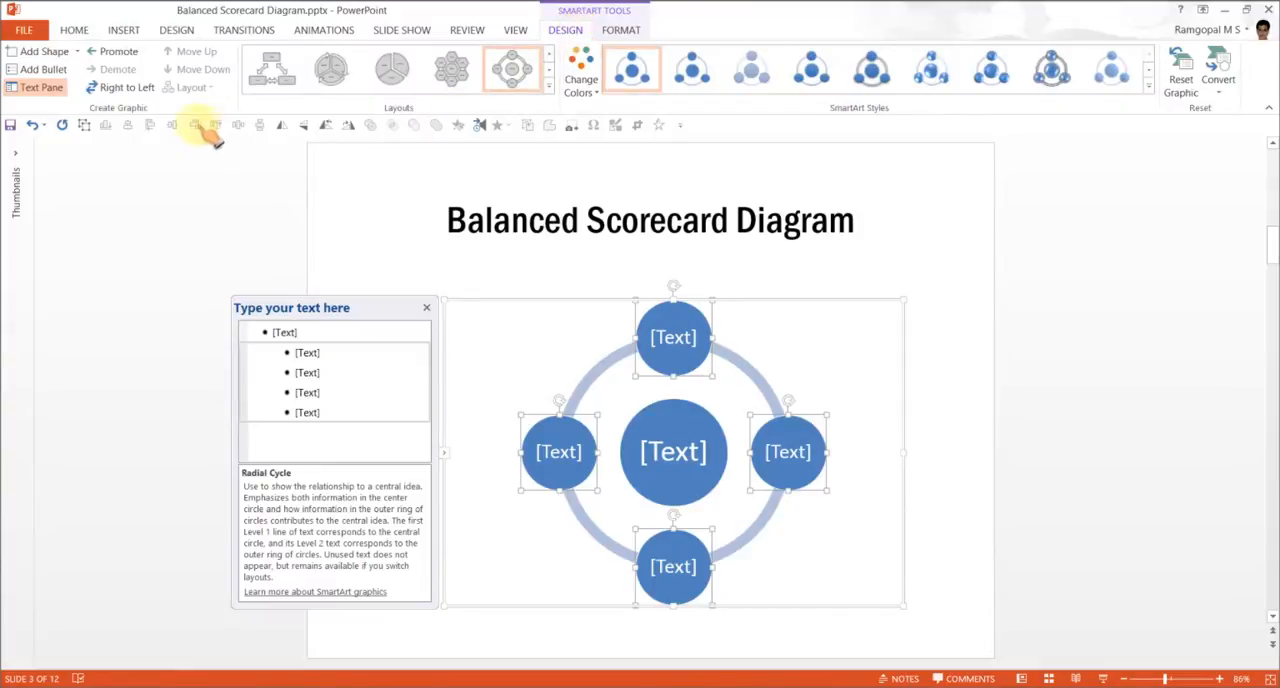
click(620, 30)
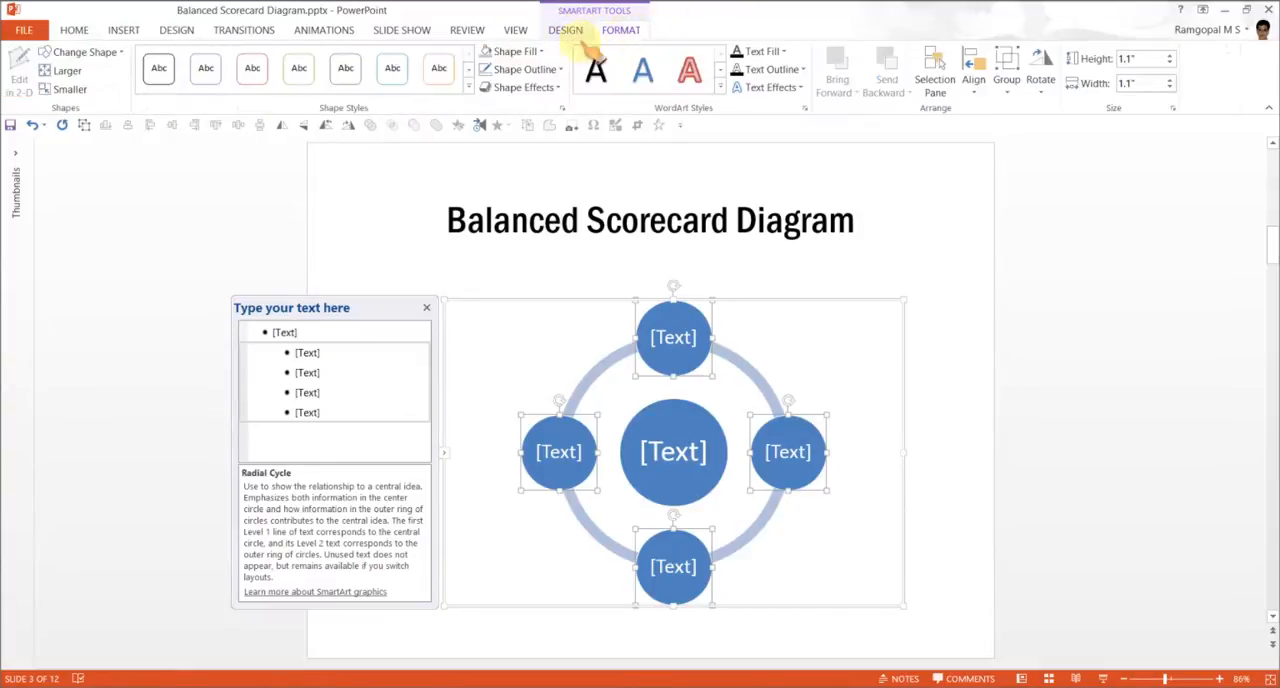
mouse_move(55, 70)
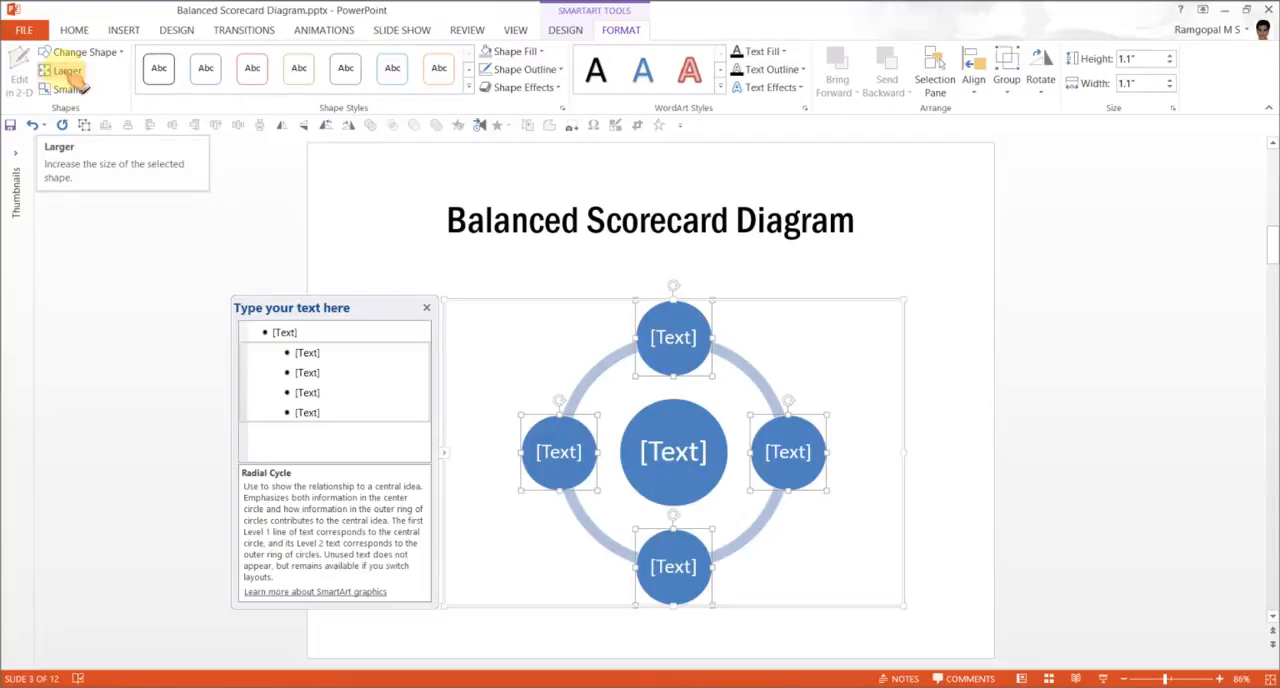
click(66, 70)
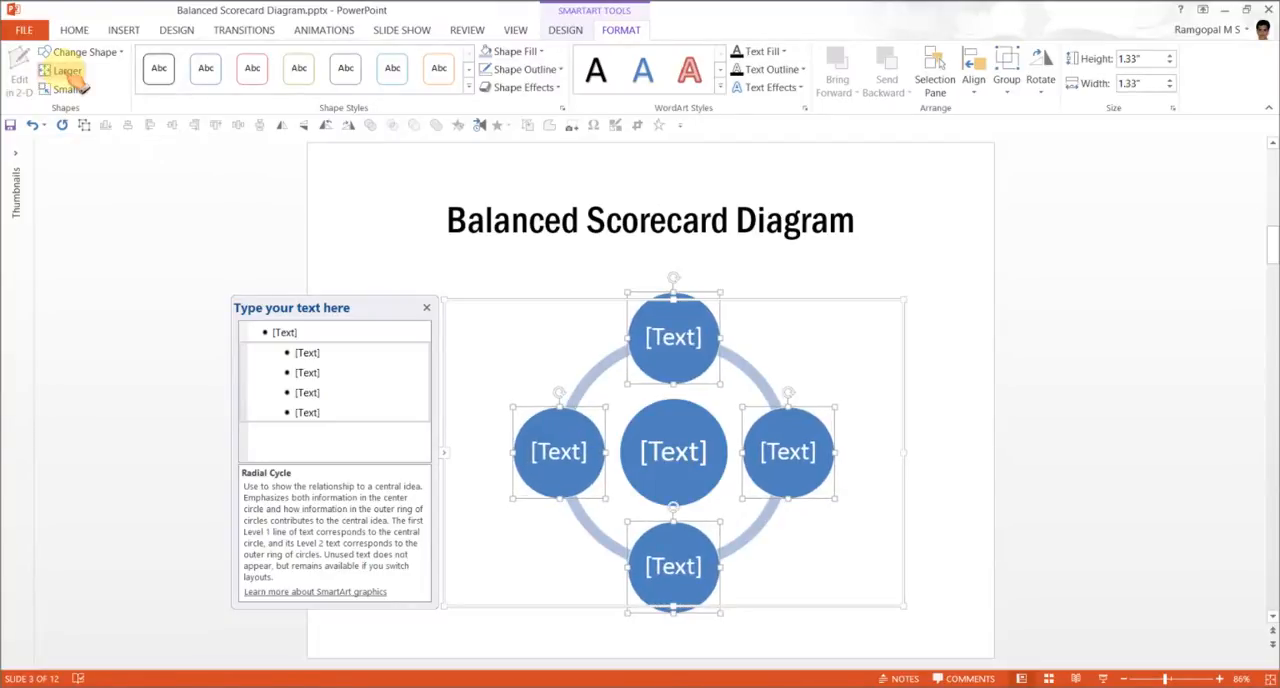
click(67, 68)
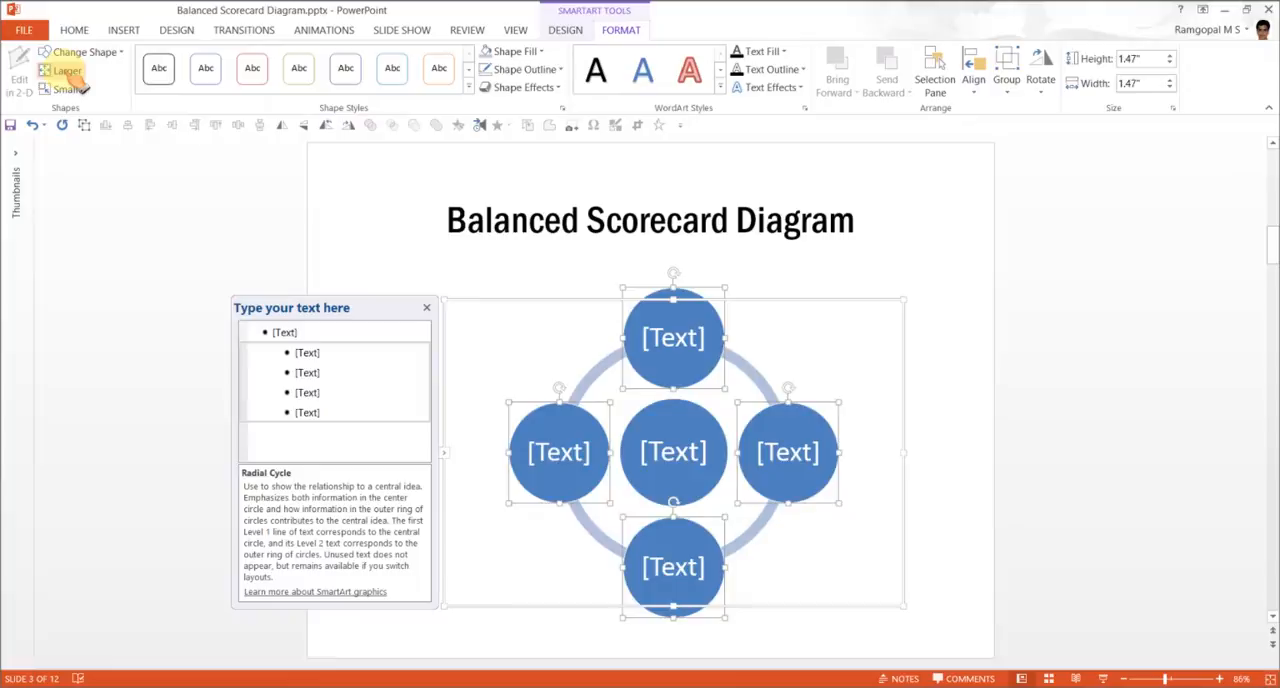
click(66, 71)
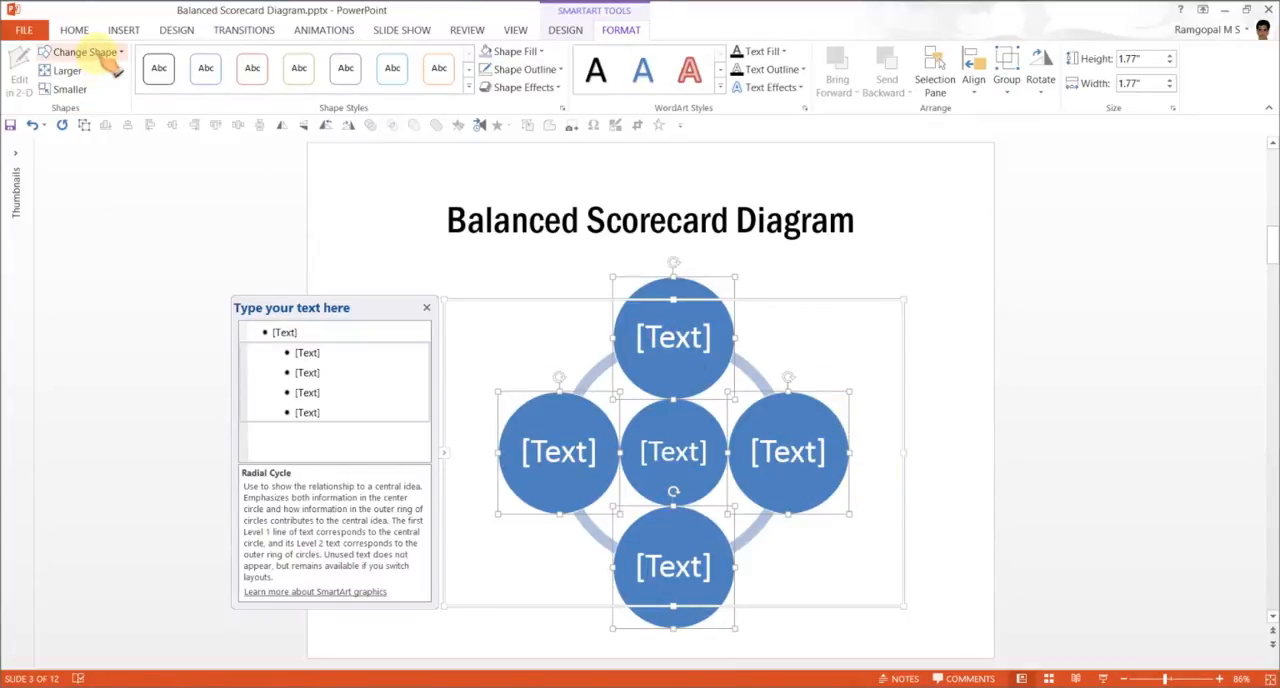
- Open the Change Shape gallery for the four selected outer circles
click(85, 51)
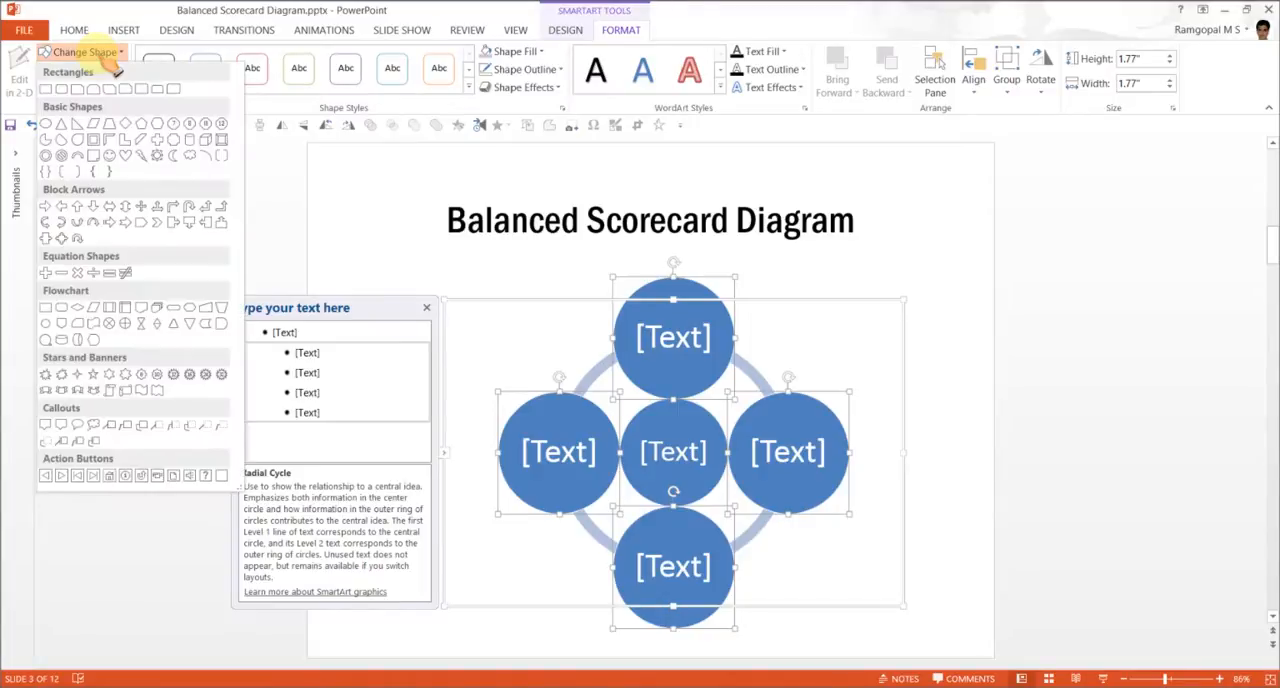
mouse_move(62, 89)
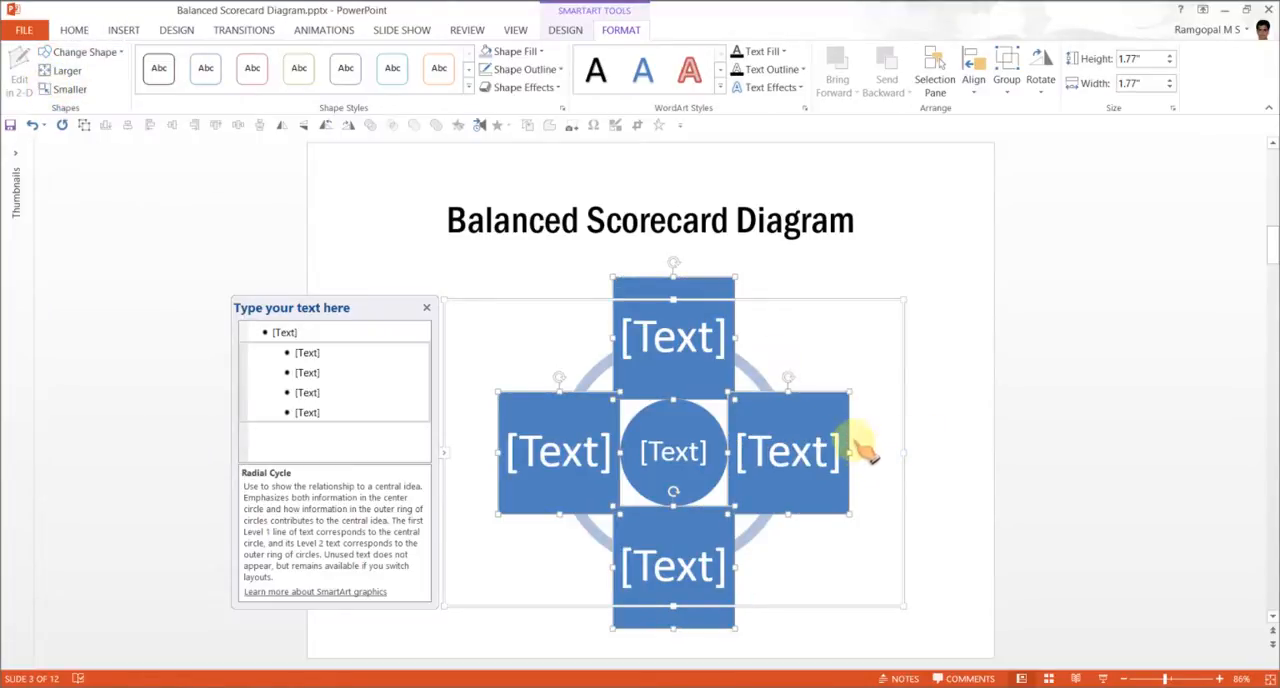
mouse_move(735, 440)
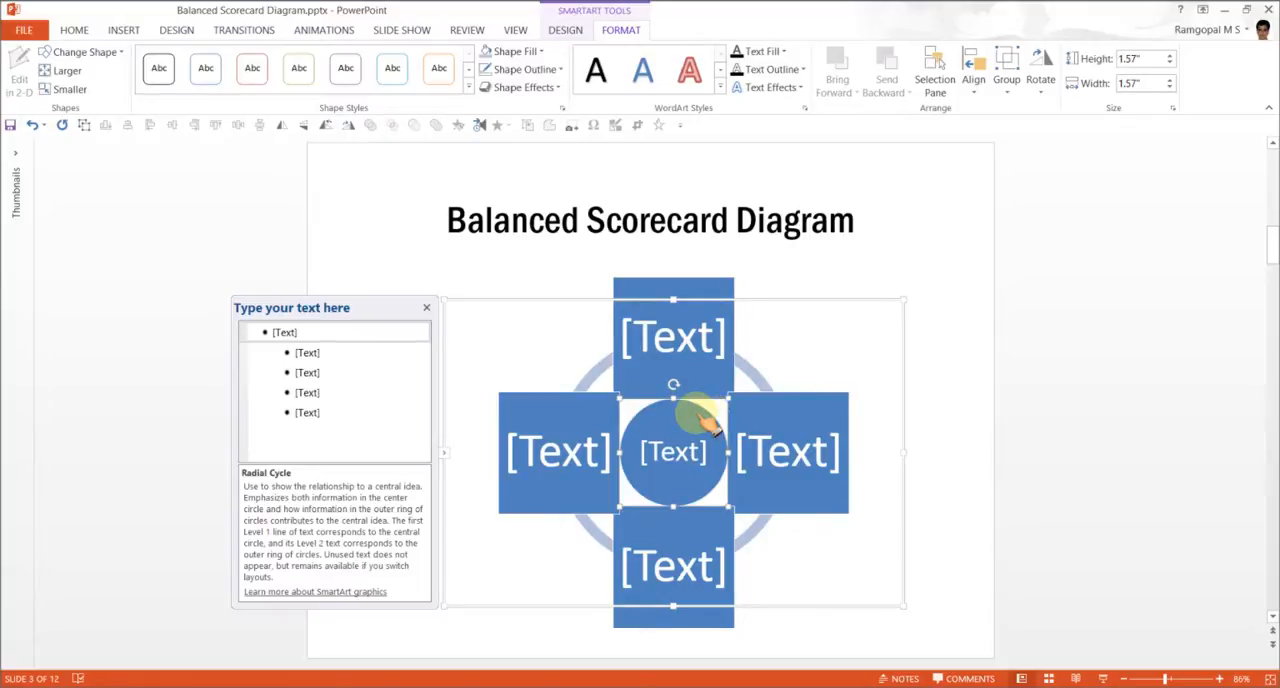
- Reopen the Change Shape gallery for the central circle
click(85, 52)
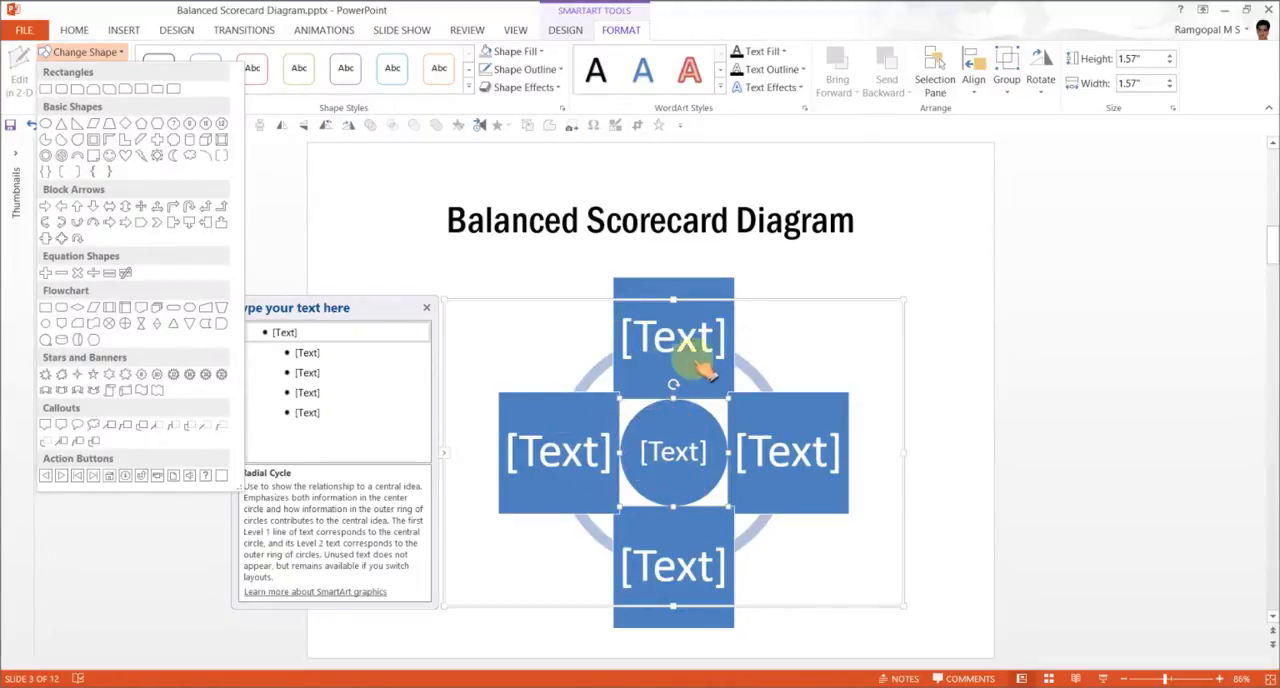
mouse_move(218, 308)
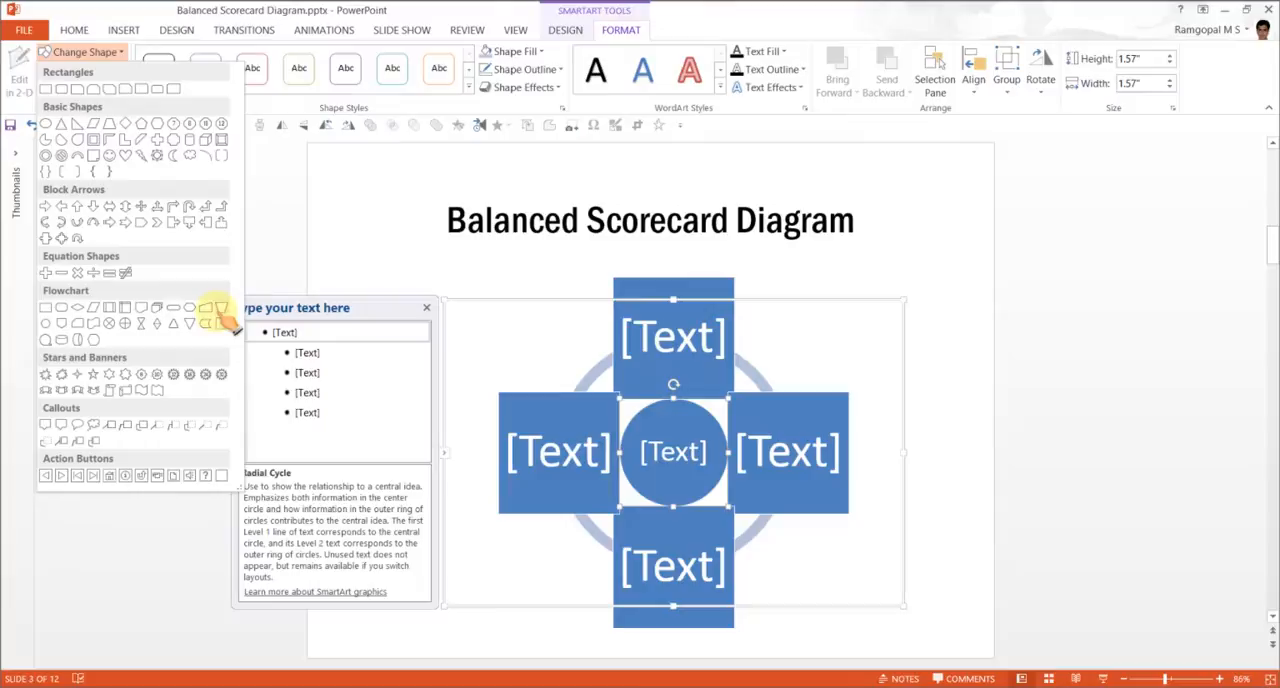
mouse_move(170, 250)
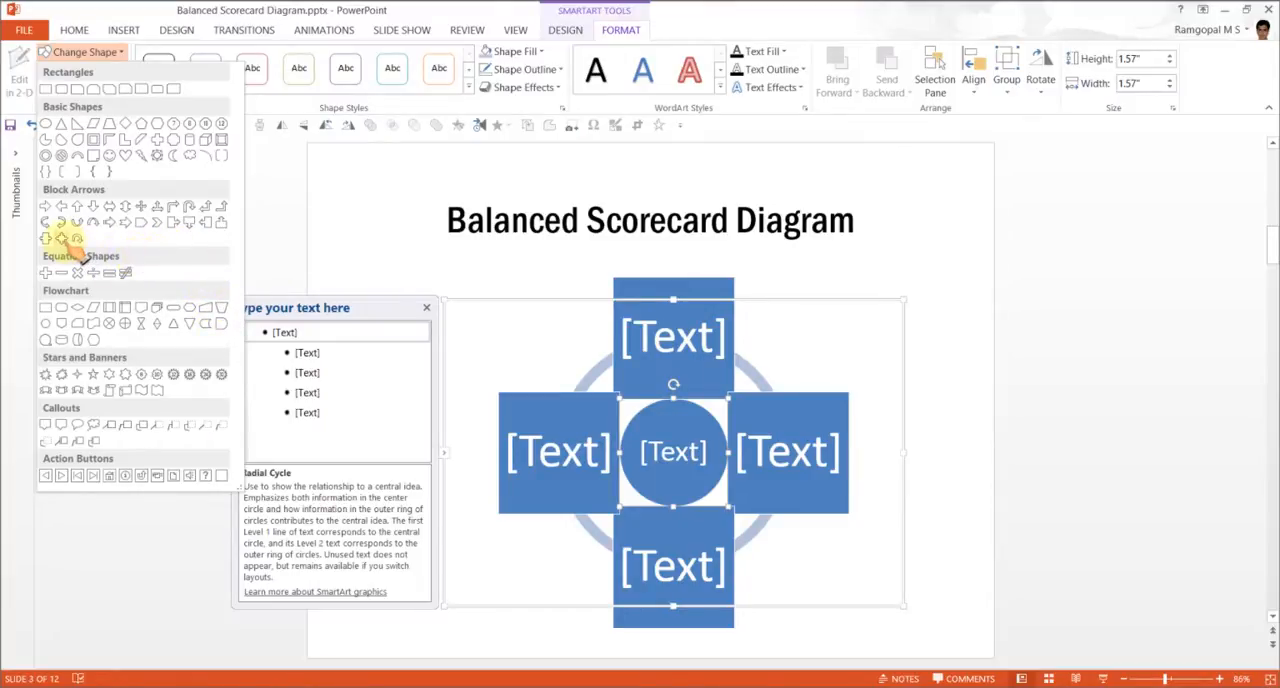
mouse_move(75, 240)
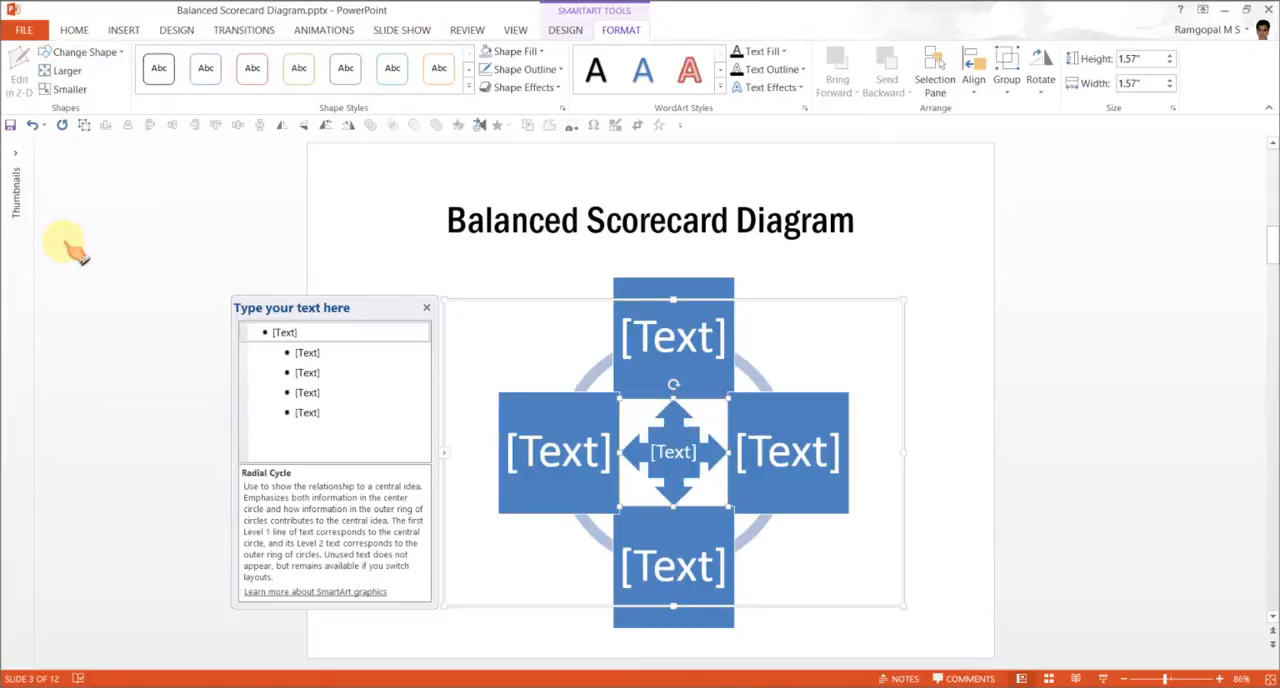
mouse_move(730, 450)
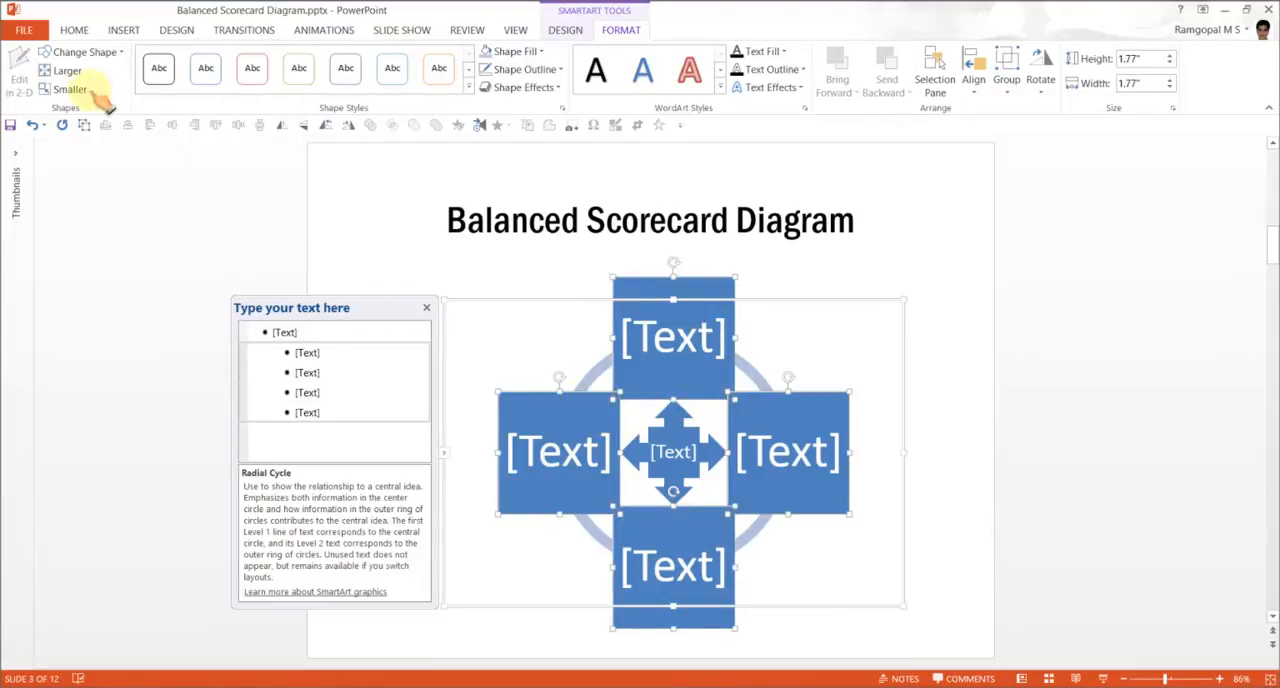
- Shrink the outer rectangles into 1.61-inch squares around the four-way arrow
click(72, 89)
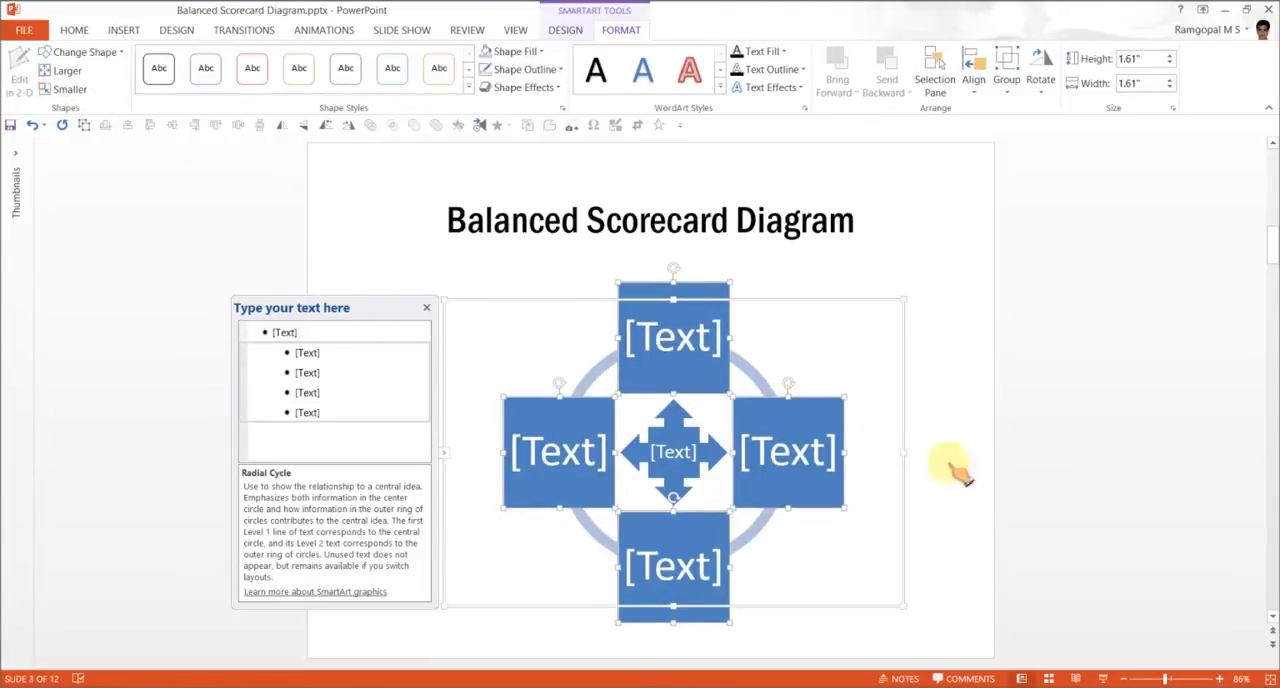
mouse_move(910, 400)
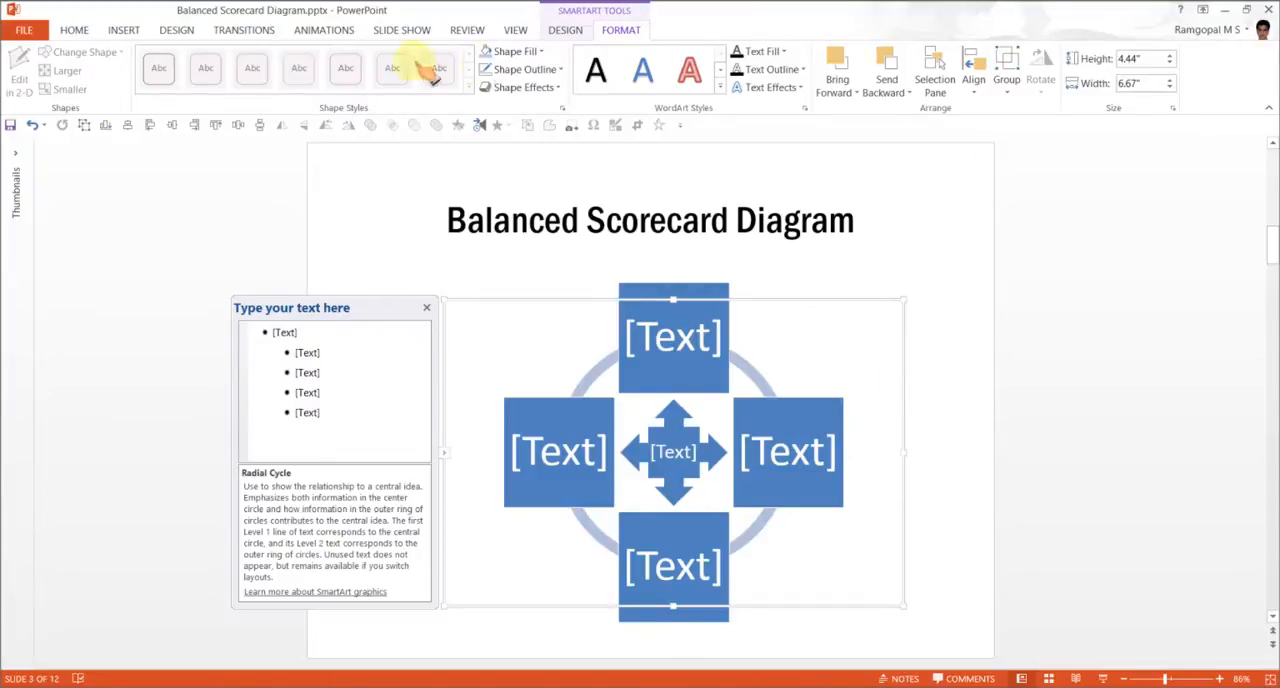
click(564, 30)
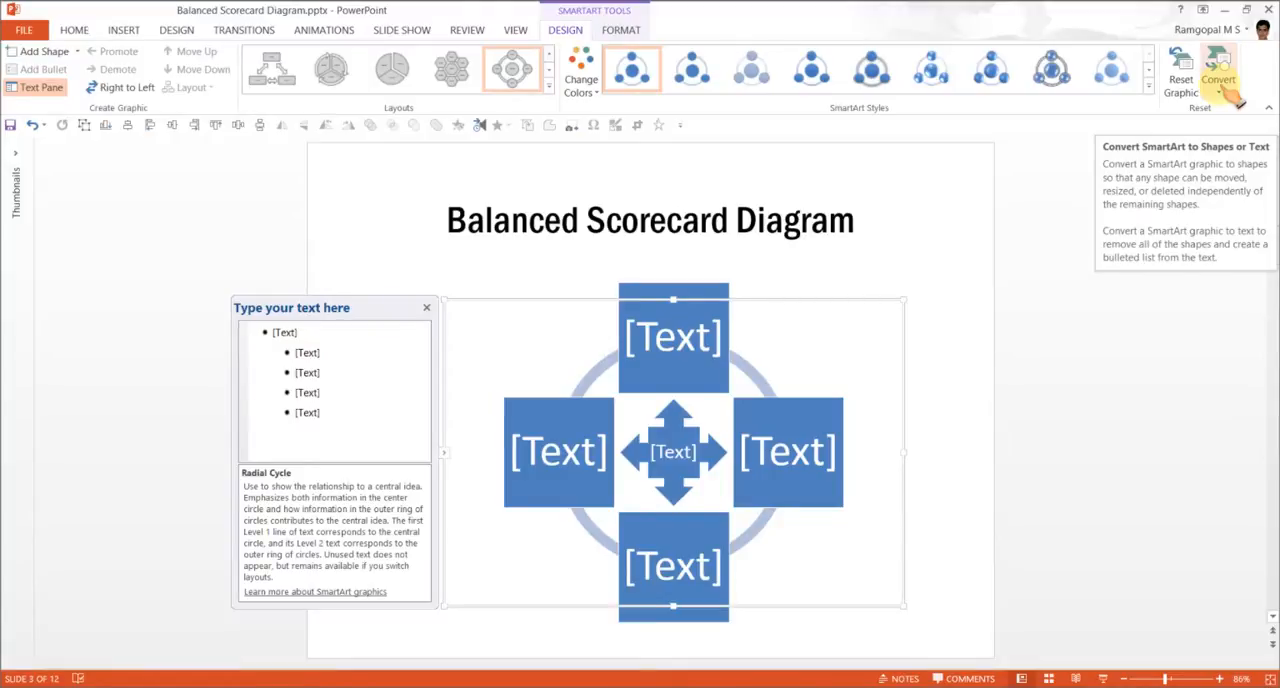
- Convert the SmartArt diagram into ordinary shapes with Convert to Shapes
click(1214, 72)
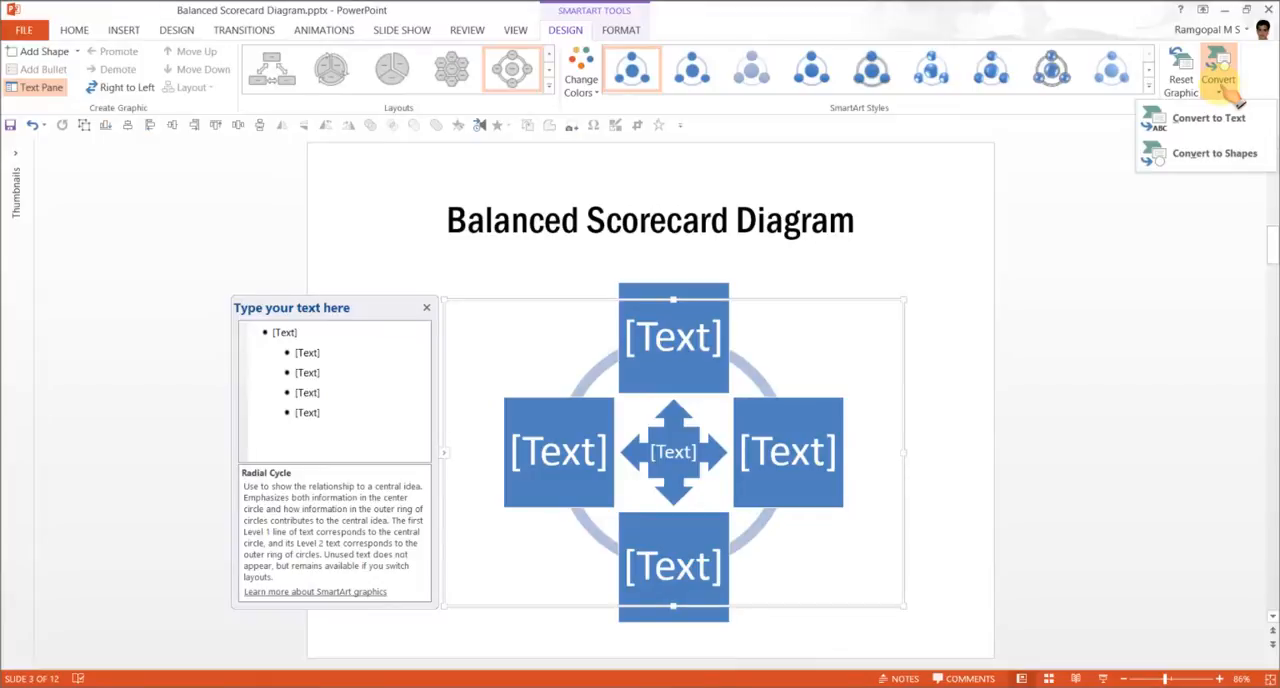
click(1215, 153)
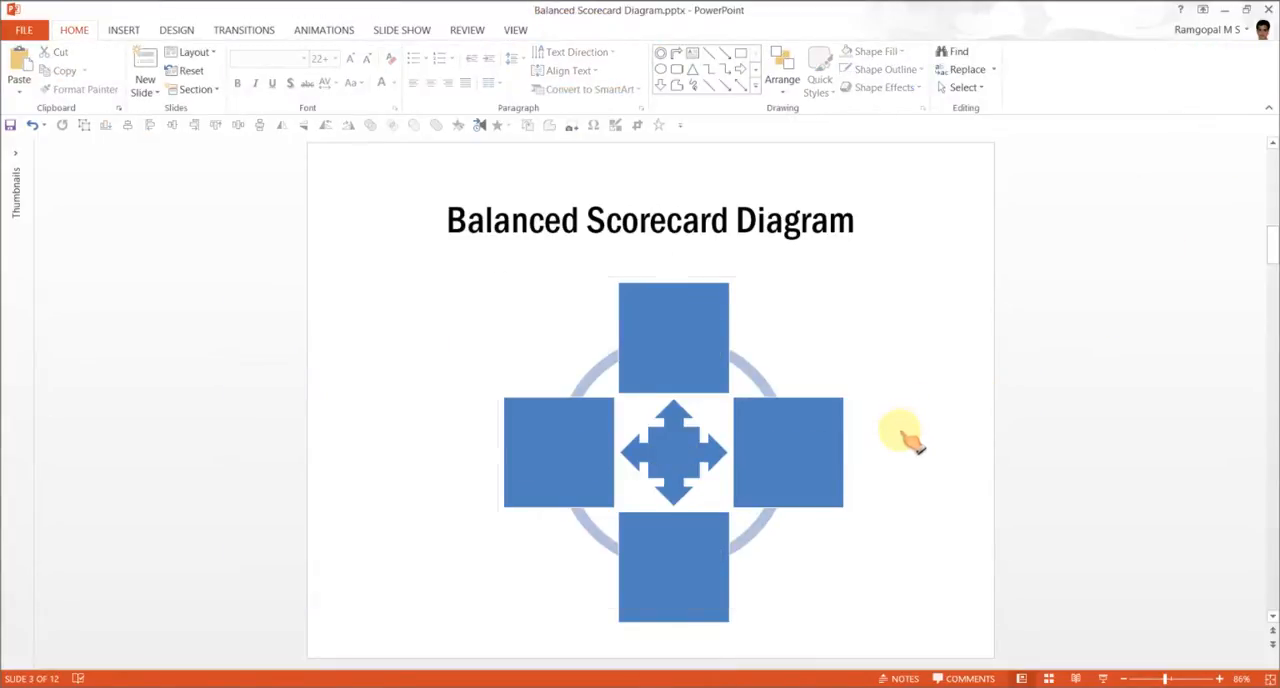
mouse_move(785, 408)
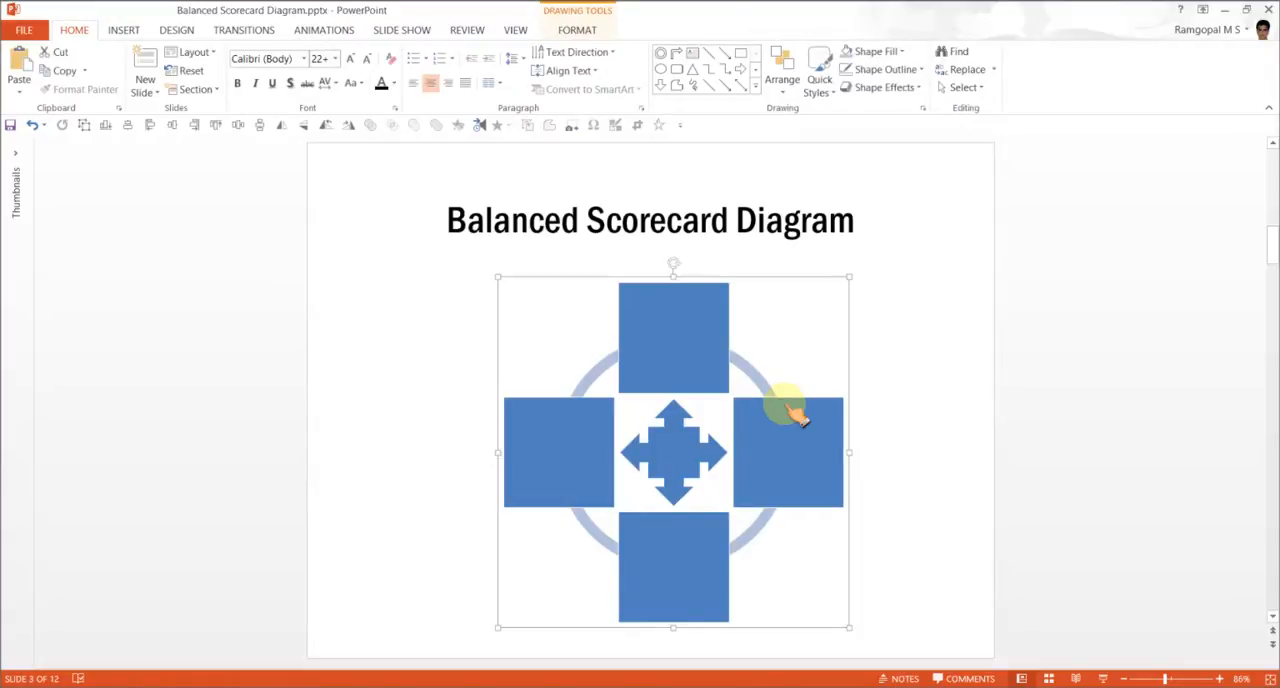
- Ungroup the converted graphic into separate squares, arrow and ring shapes
right_click(789, 417)
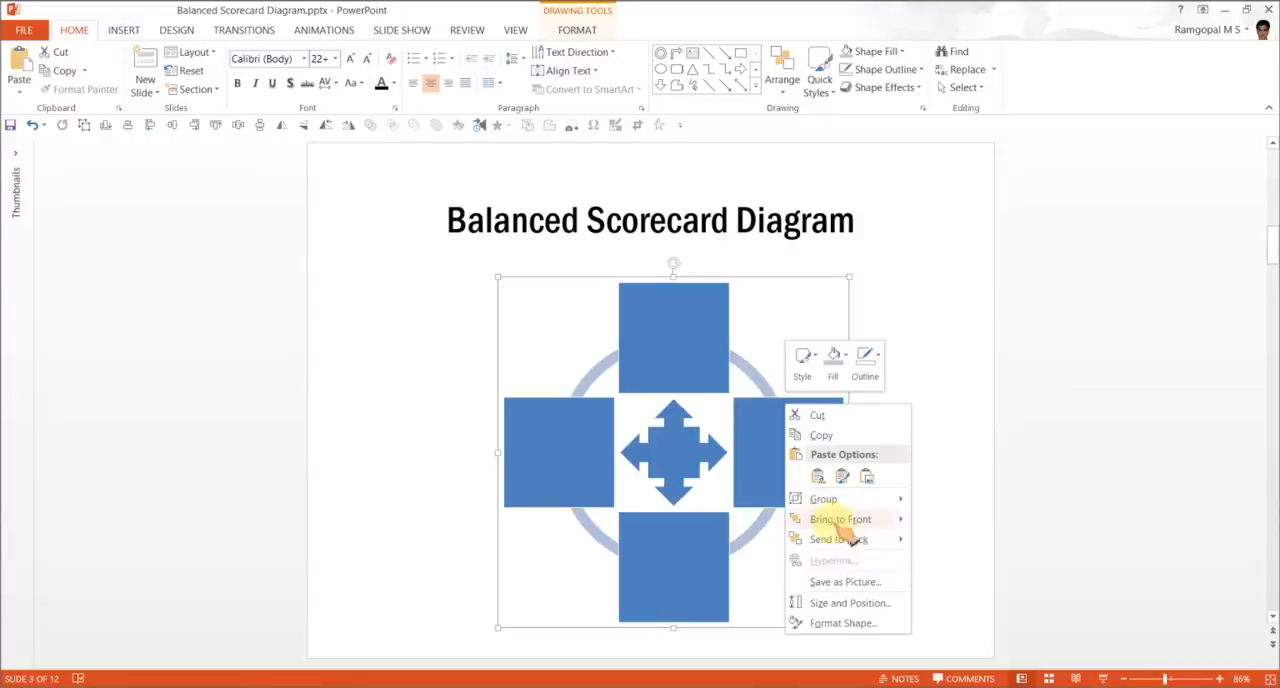
mouse_move(823, 498)
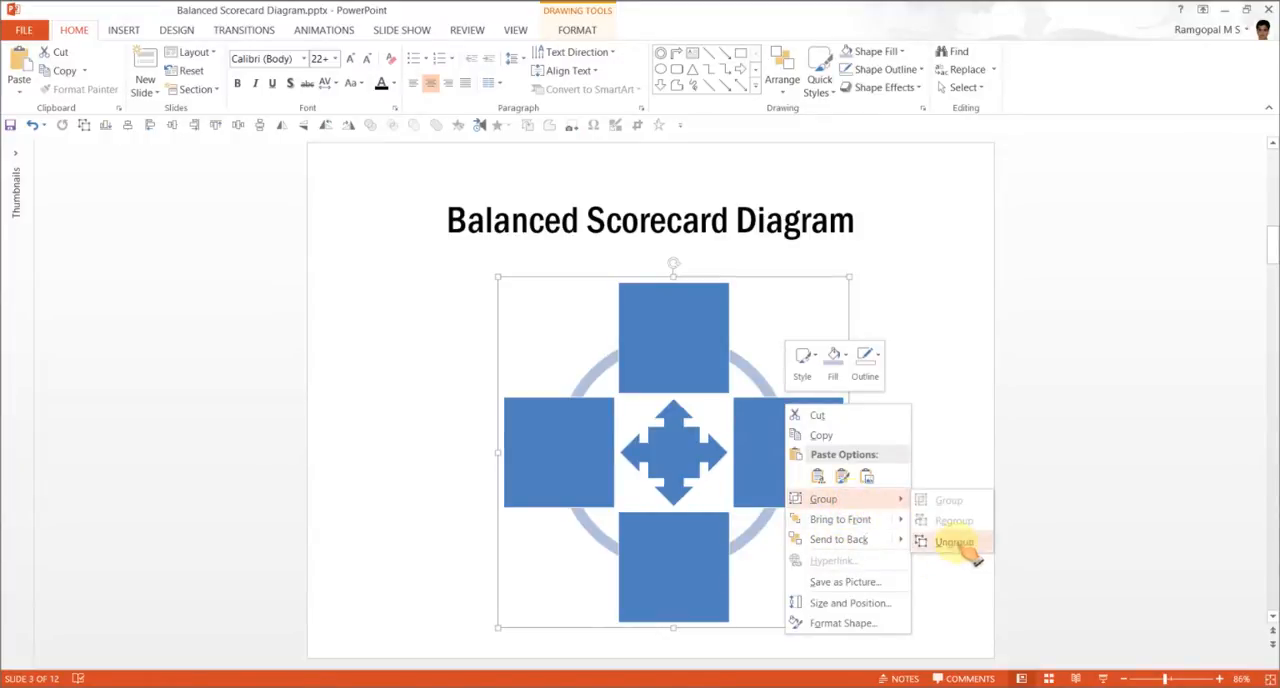
click(954, 539)
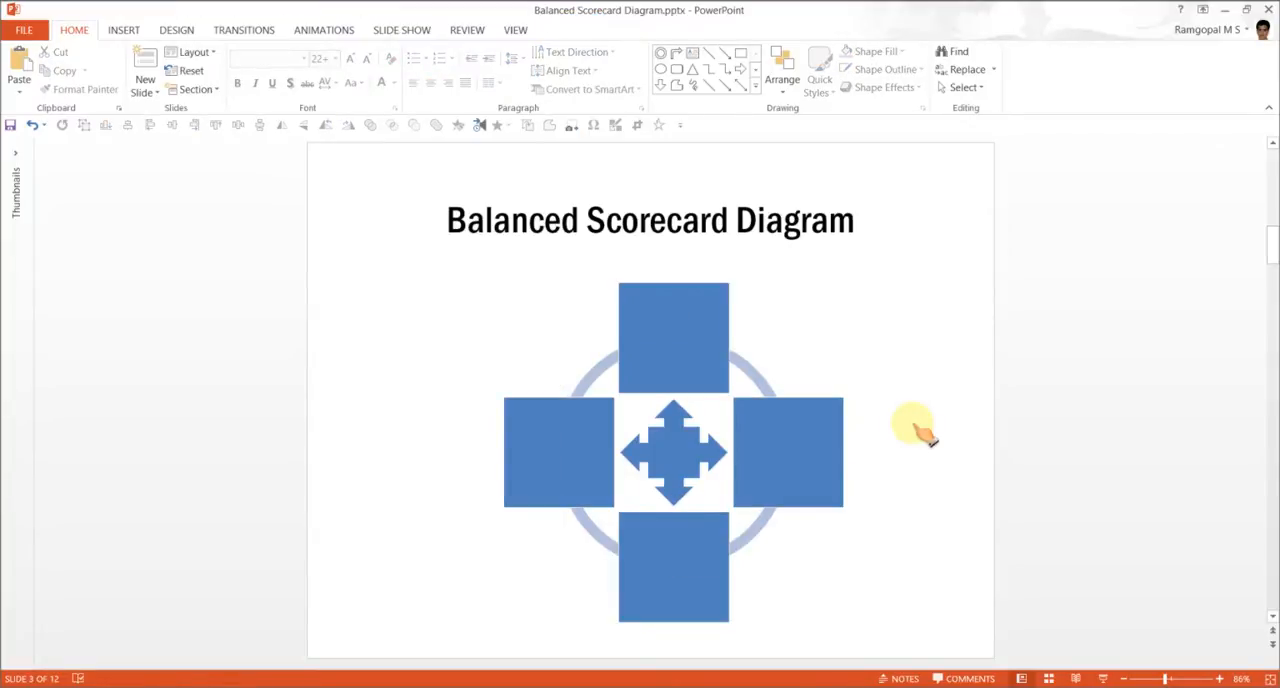
mouse_move(755, 395)
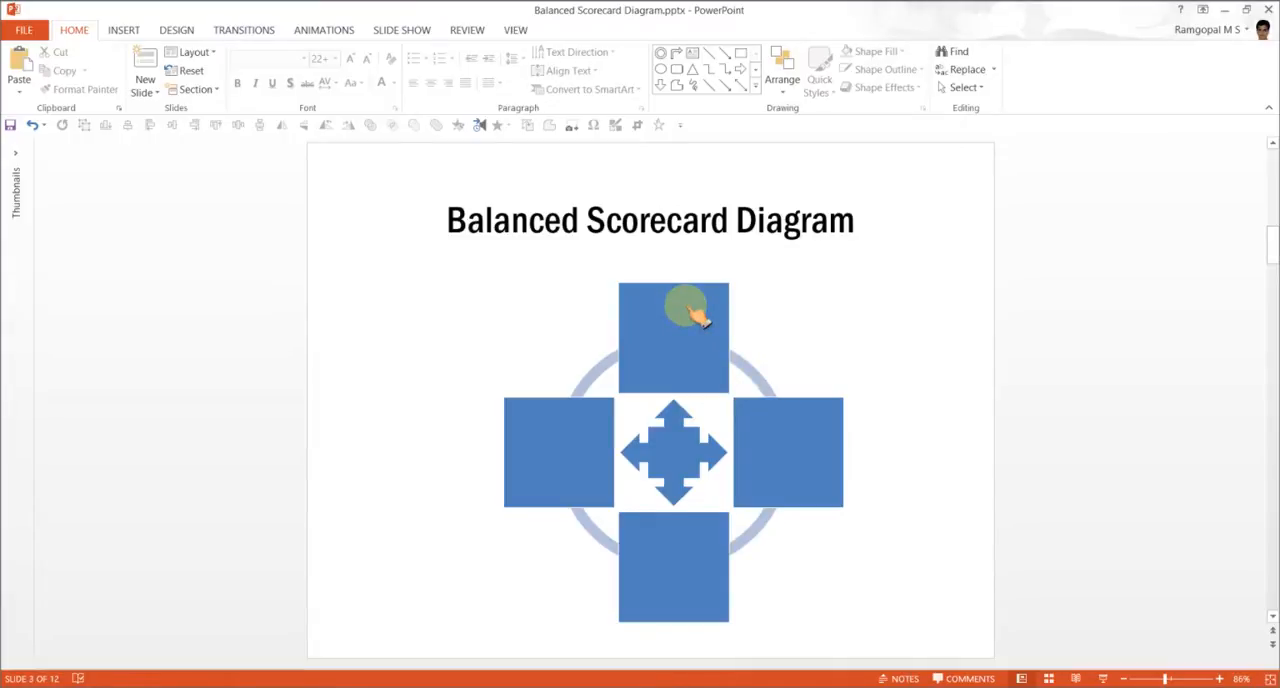
mouse_move(678, 355)
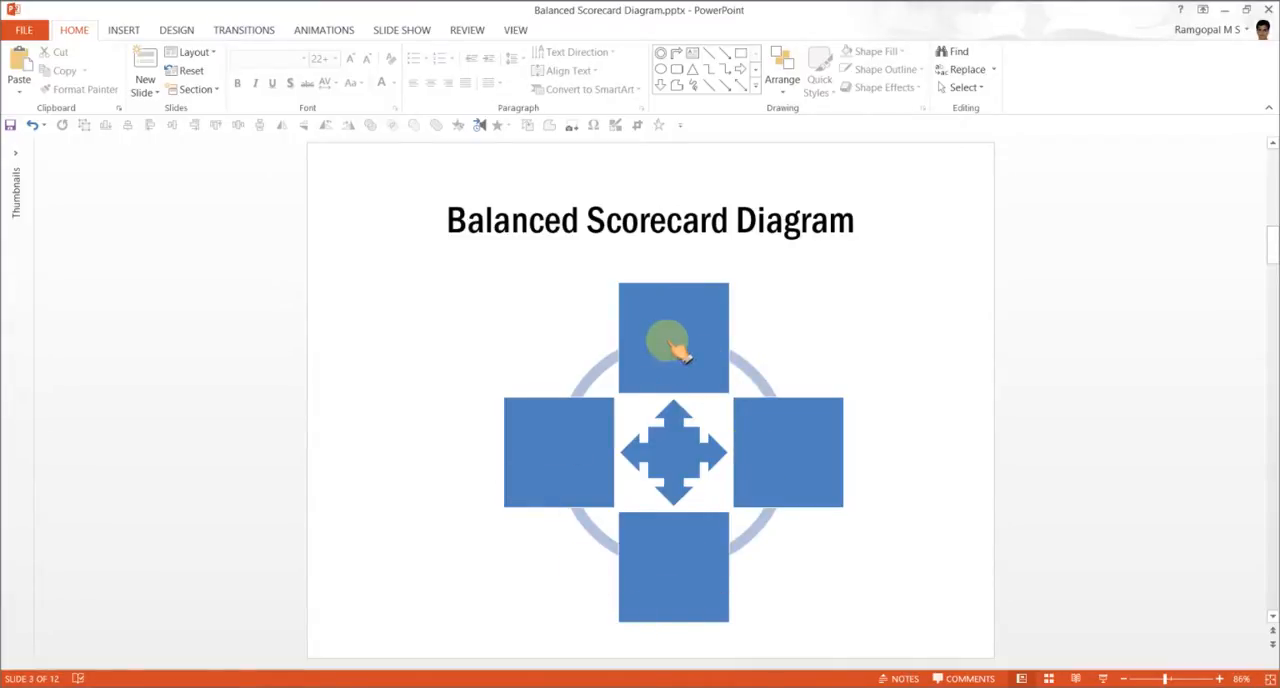
- Fill the squares pale green (top), orange (right), light blue (bottom) and teal (left)
click(873, 51)
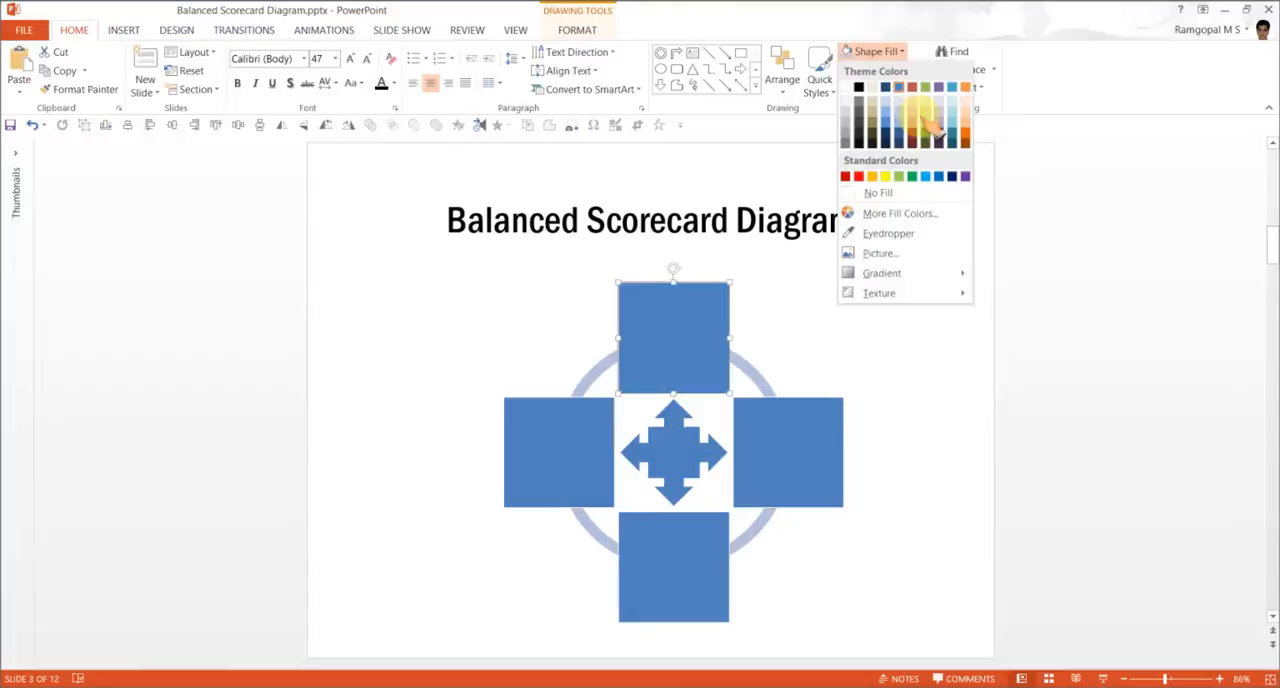
click(907, 100)
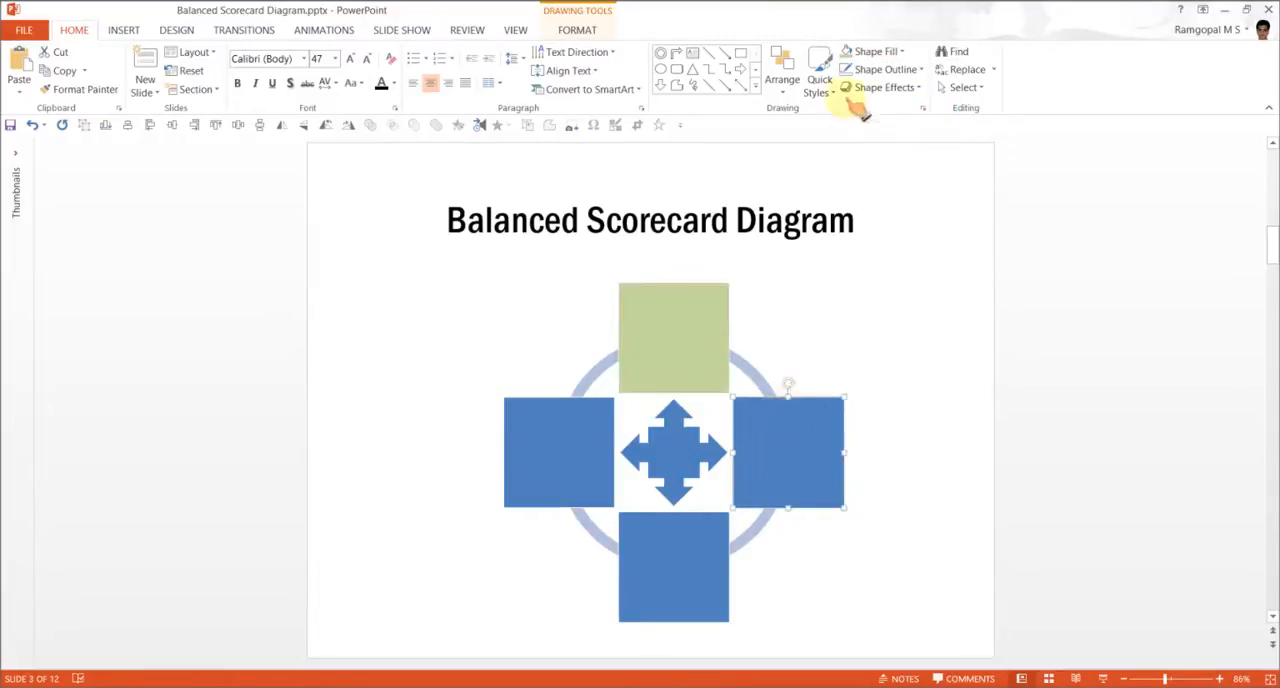
click(901, 51)
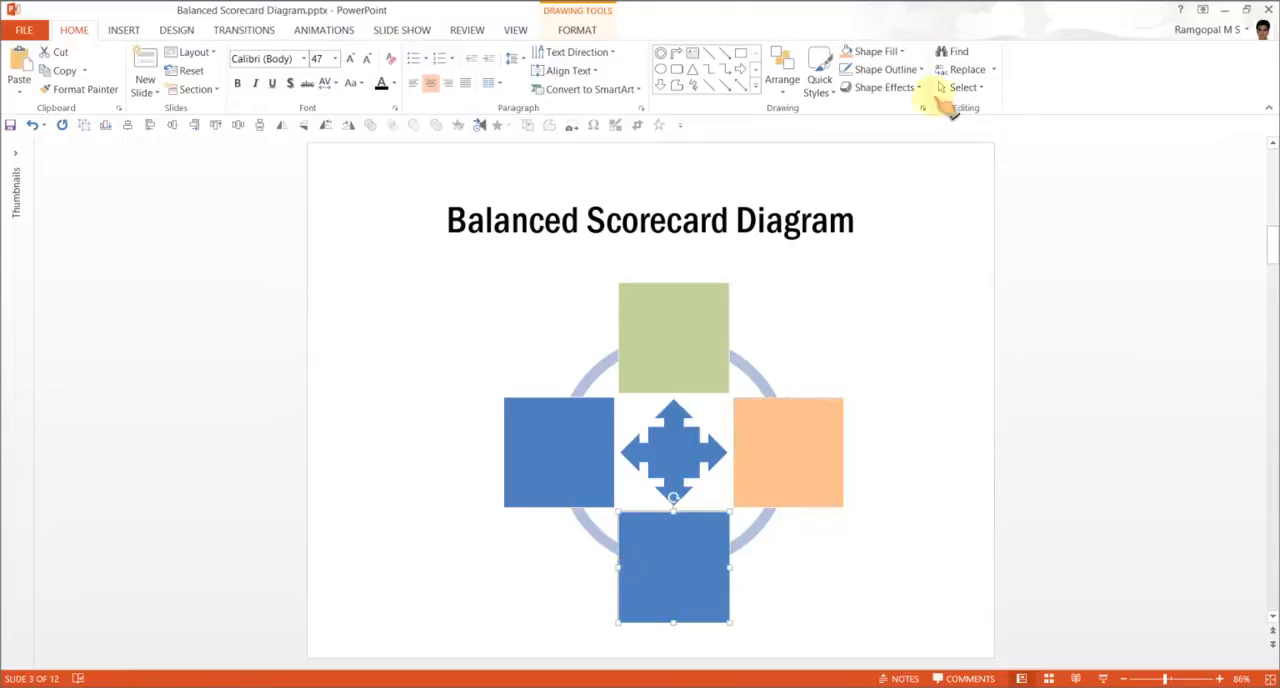
click(900, 51)
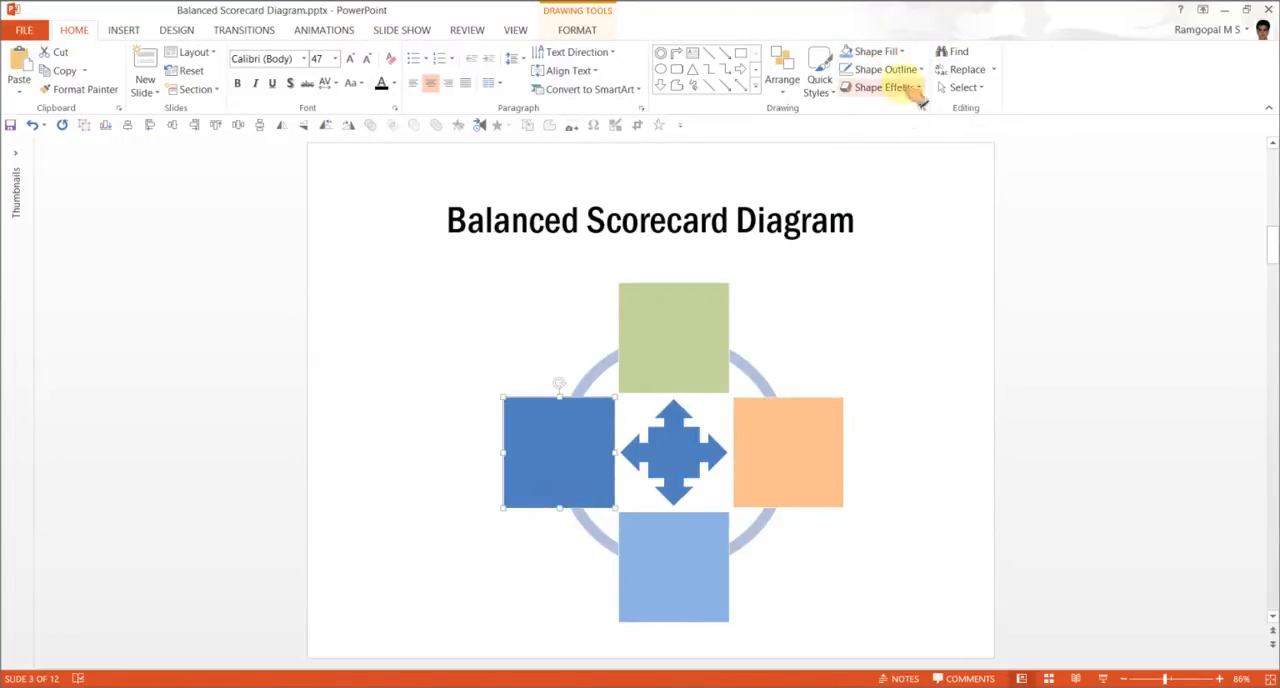
click(870, 51)
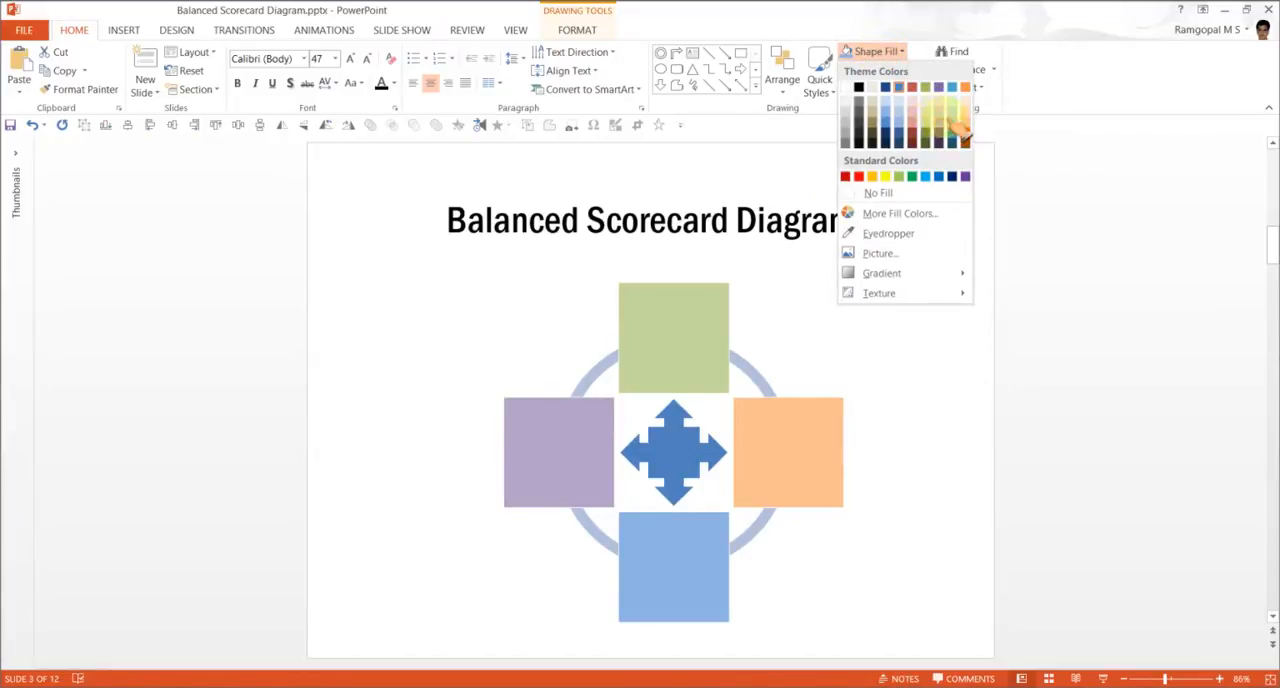
click(948, 130)
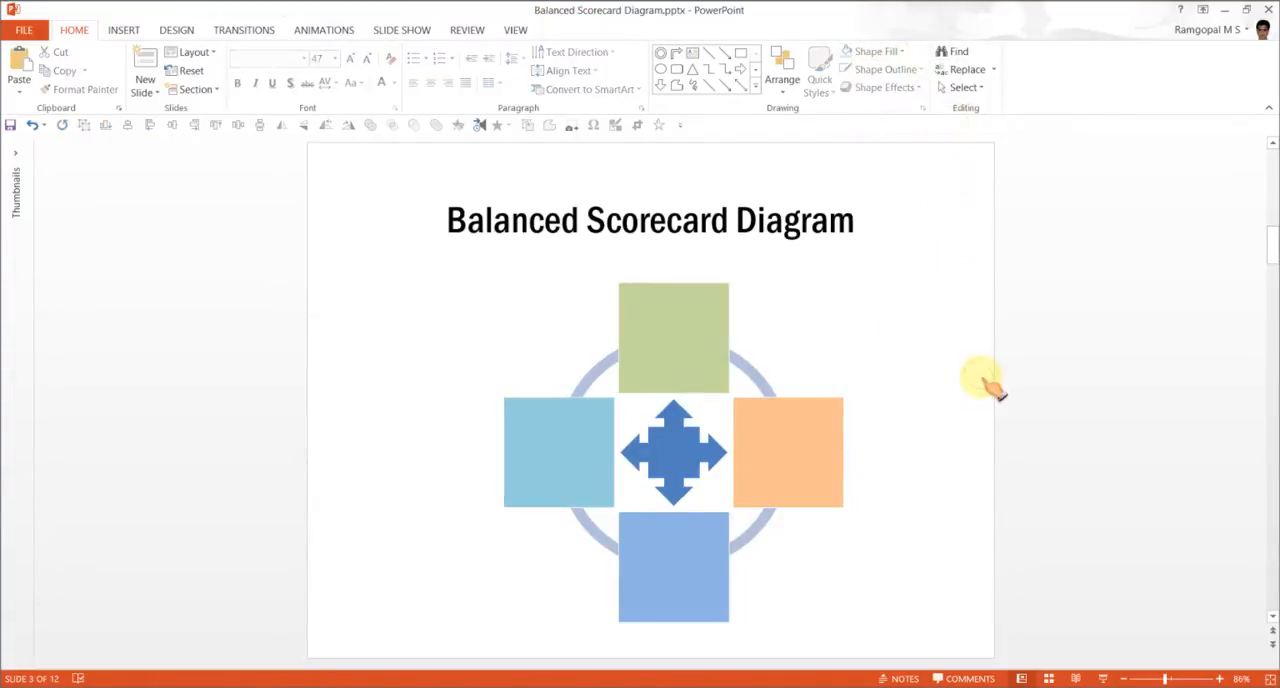
mouse_move(910, 450)
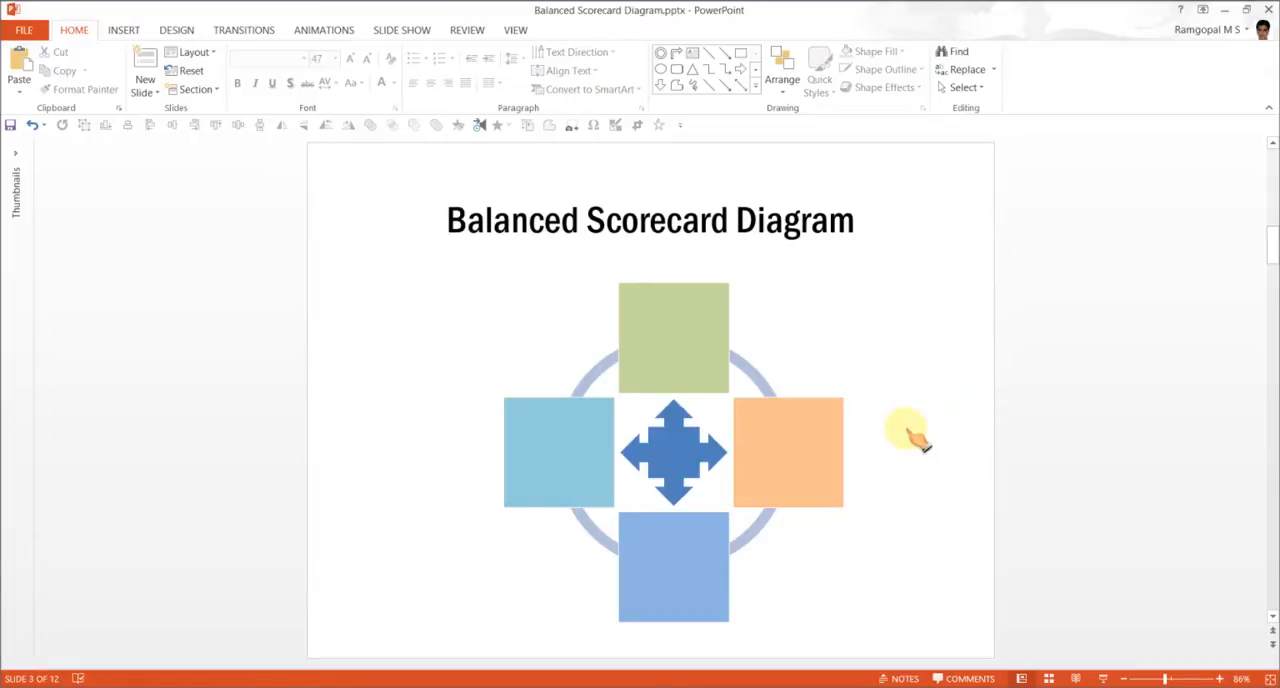
mouse_move(620, 315)
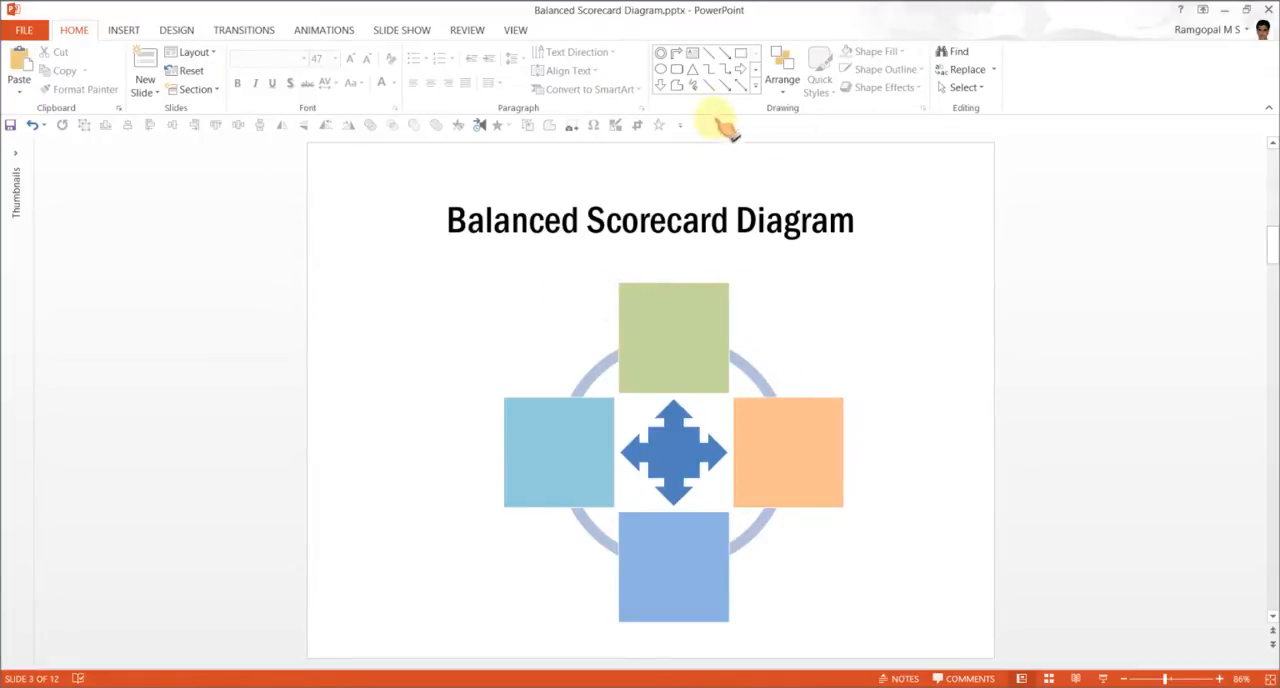
mouse_move(738, 52)
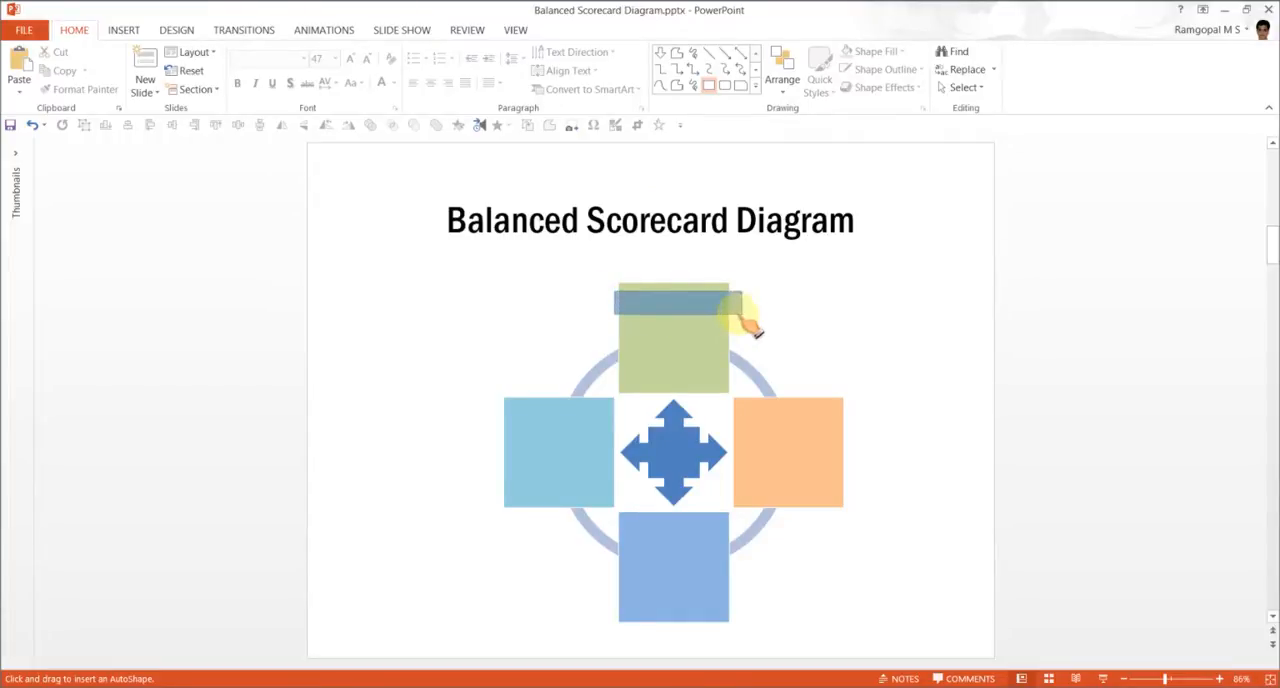
- Add outline-free header bars atop each square in darker shades of its colour
click(670, 300)
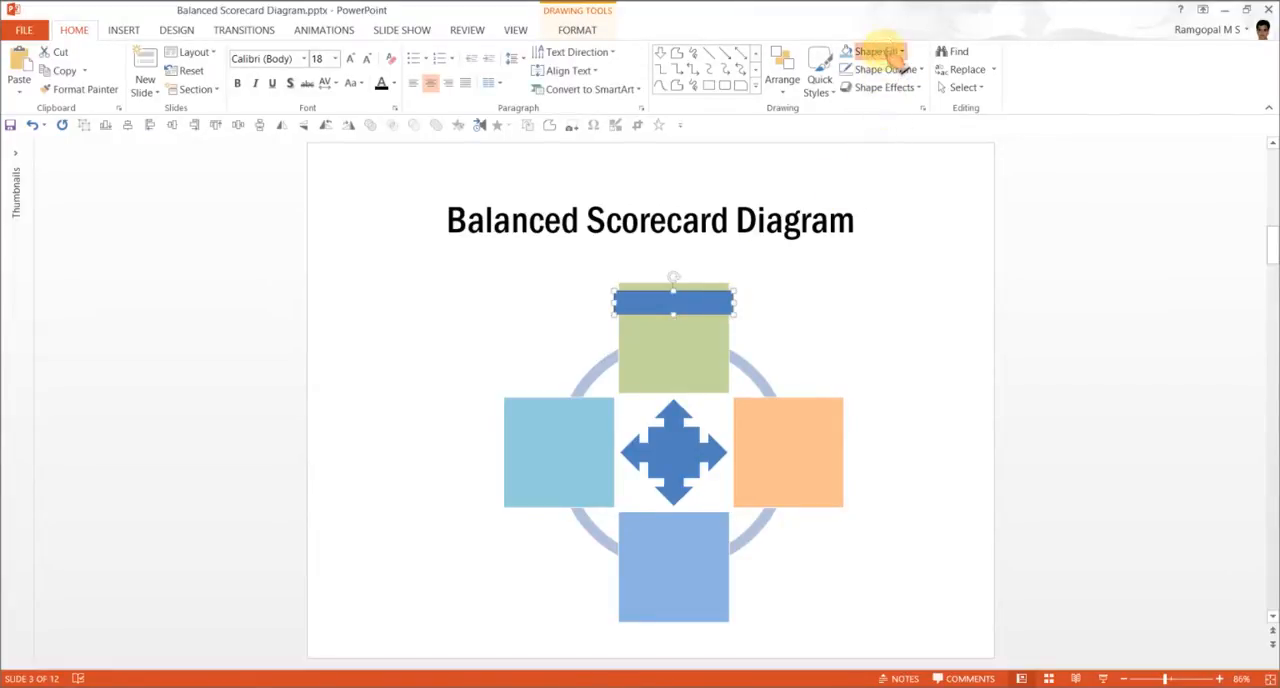
click(870, 51)
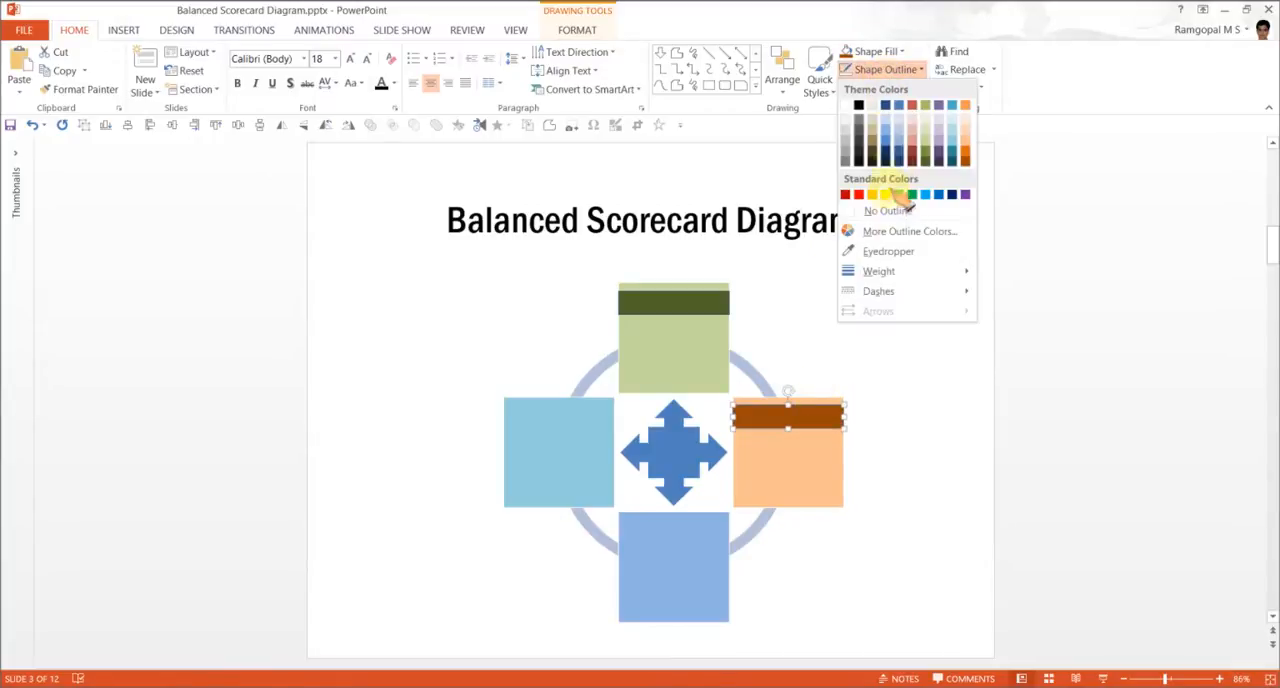
click(894, 194)
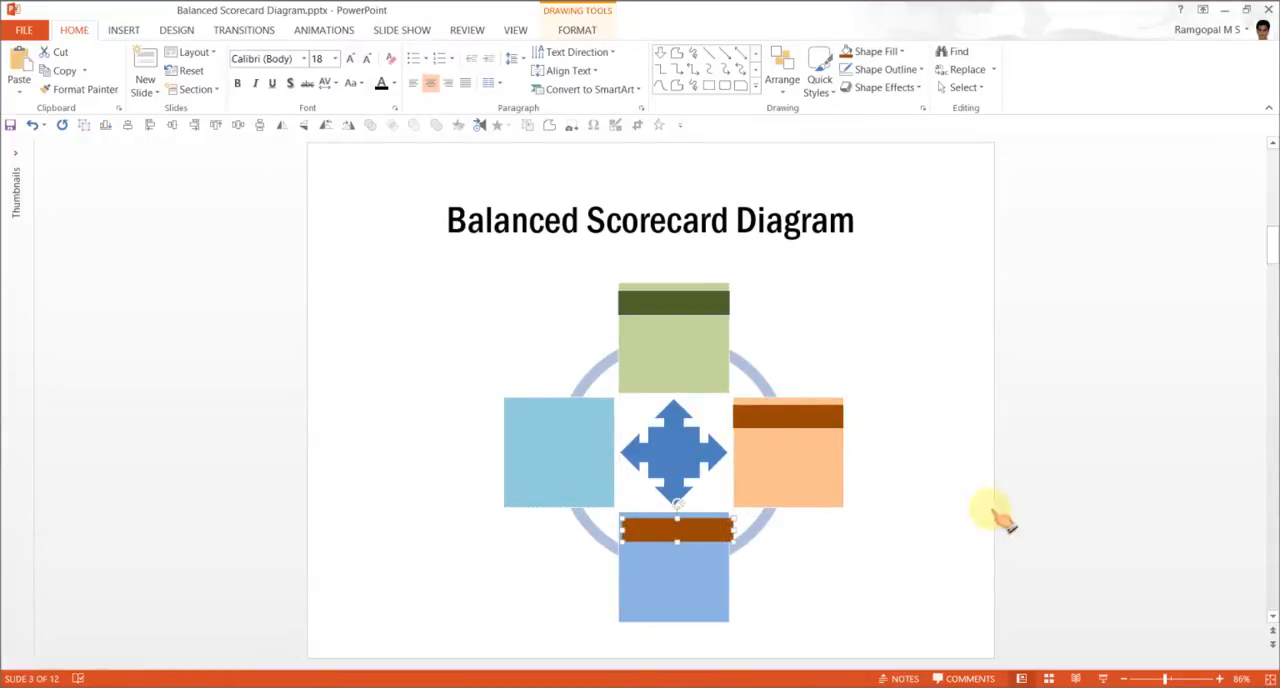
mouse_move(1000, 478)
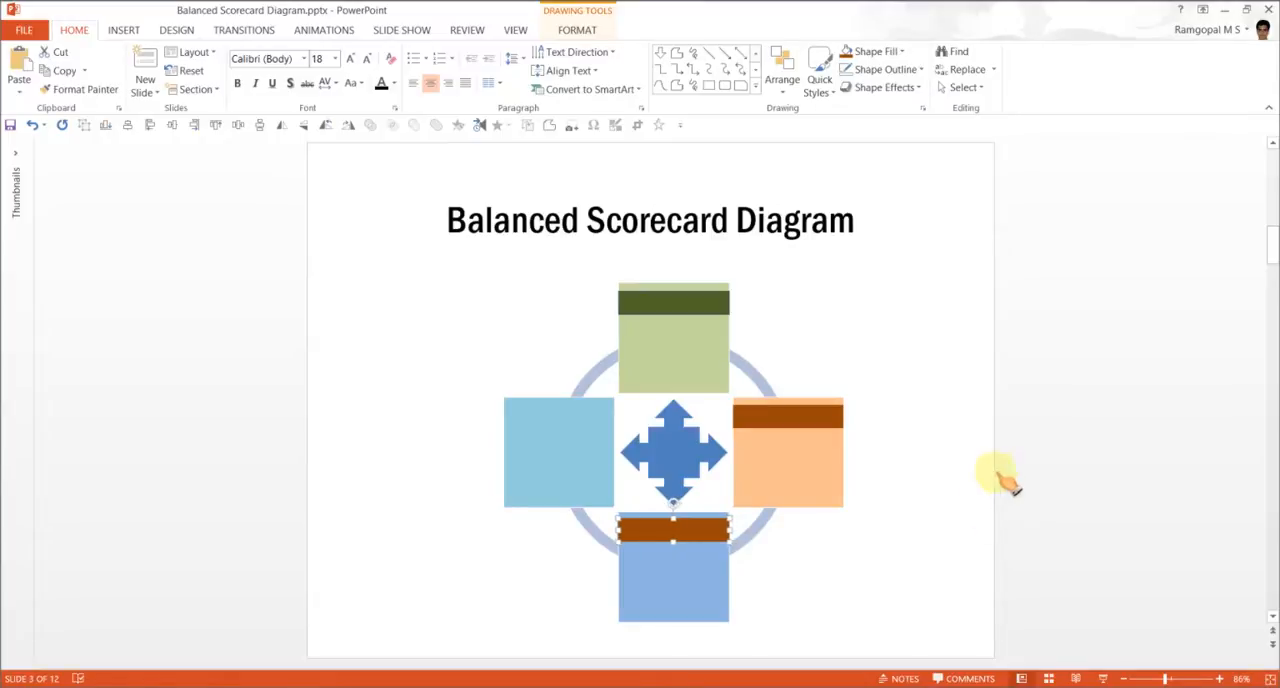
click(875, 50)
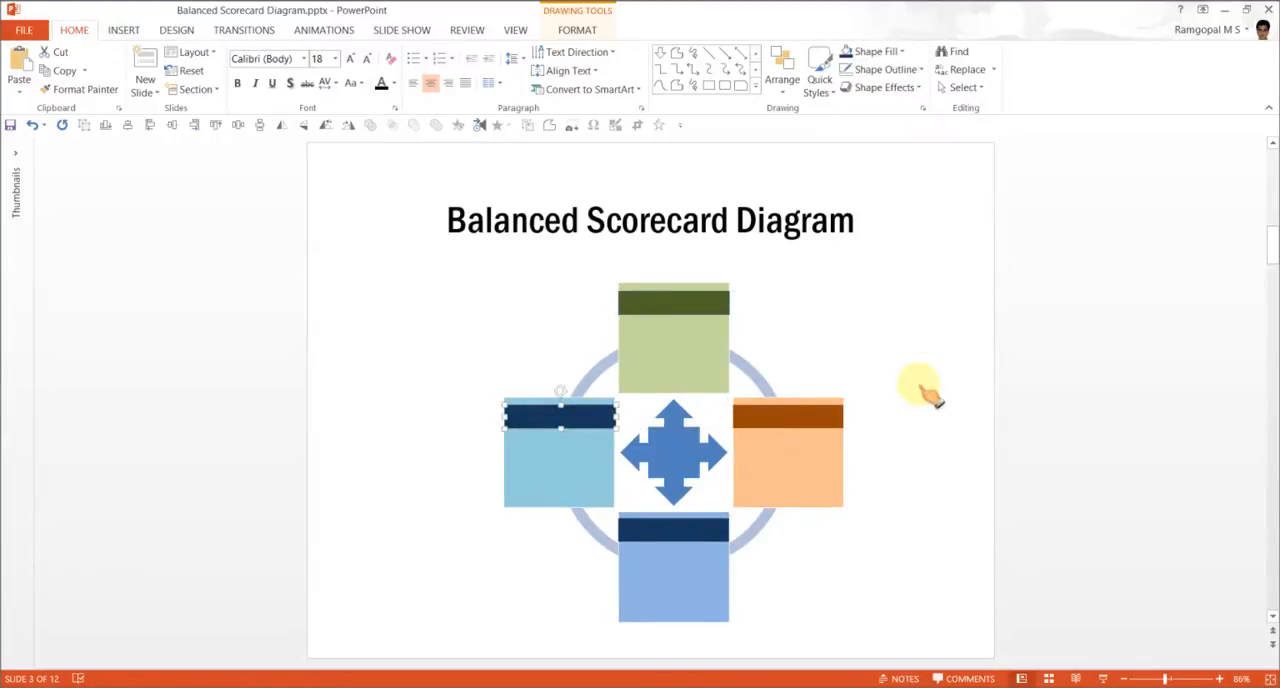
mouse_move(847, 50)
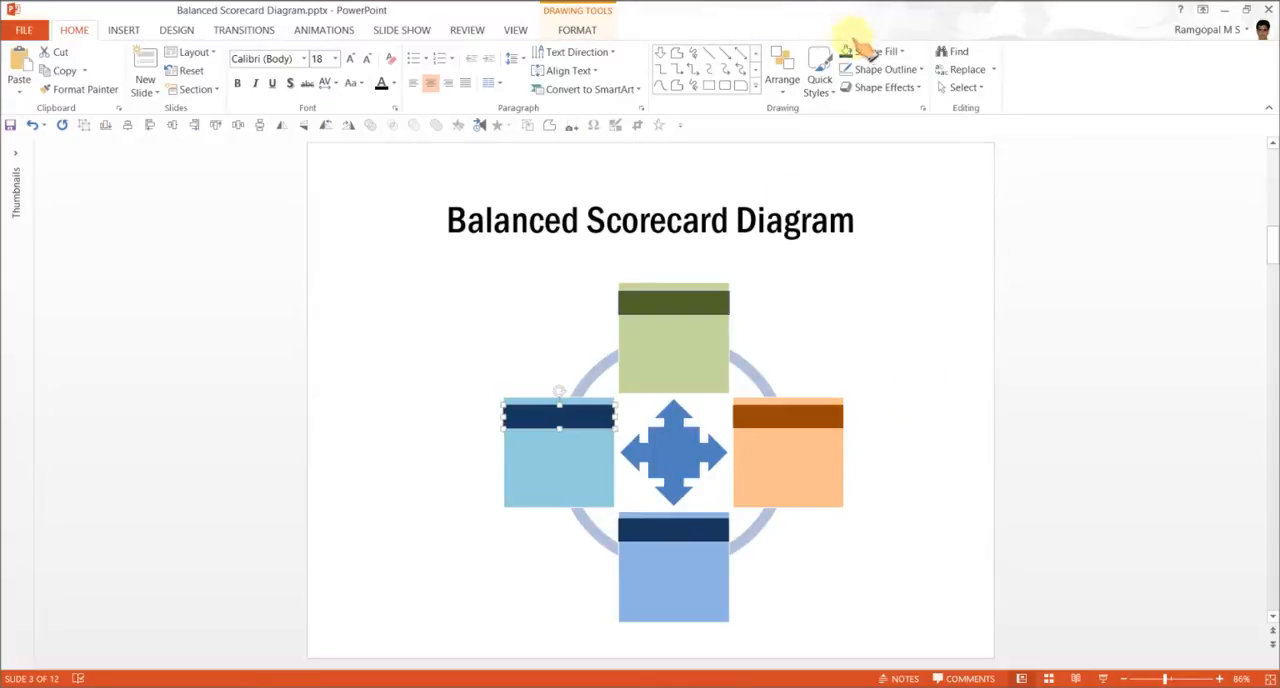
click(876, 50)
text(Title text)
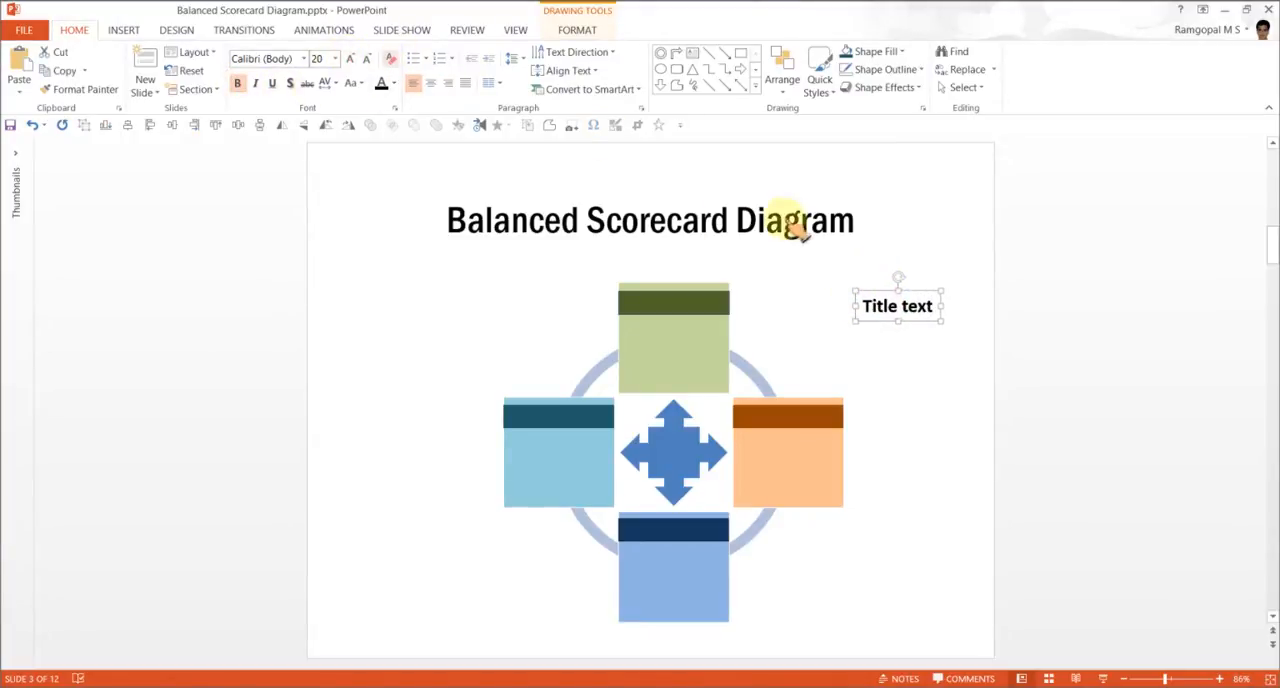
- Drag the white Title text label onto the top title bar
drag(897, 305, 672, 309)
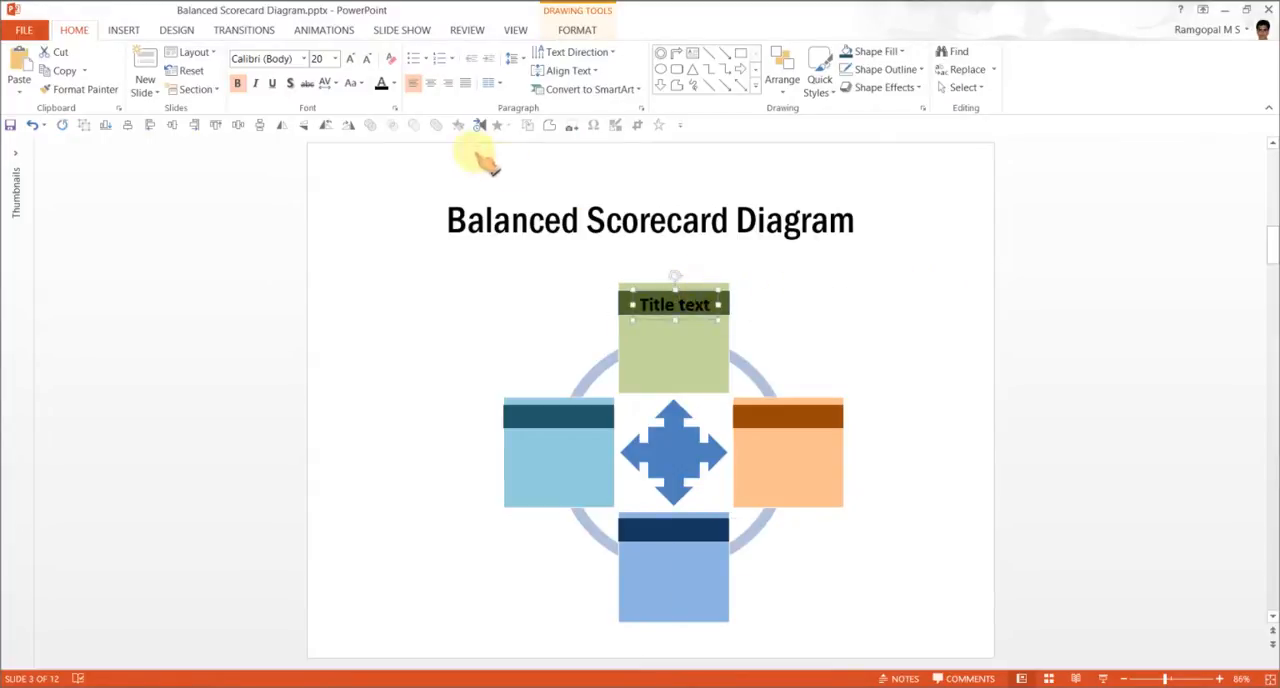
click(392, 83)
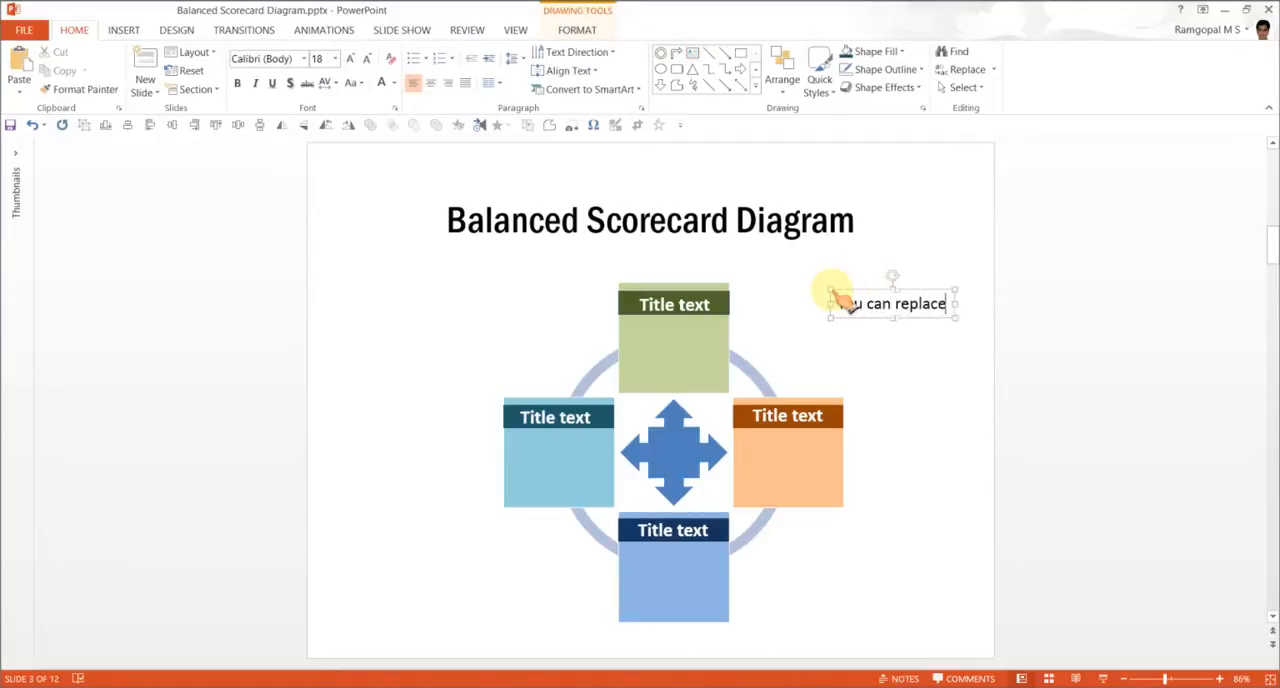
- Type the sample line 'You can replace this sample text' beneath each box title
text(this sample text)
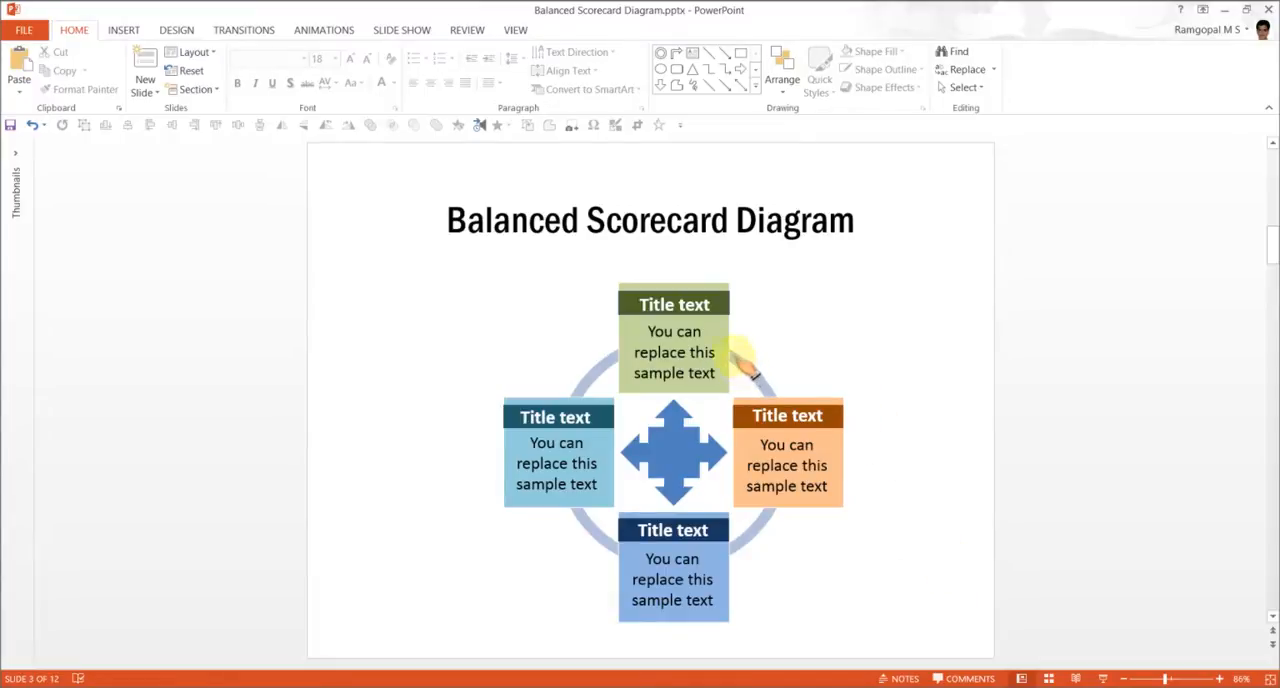
mouse_move(740, 360)
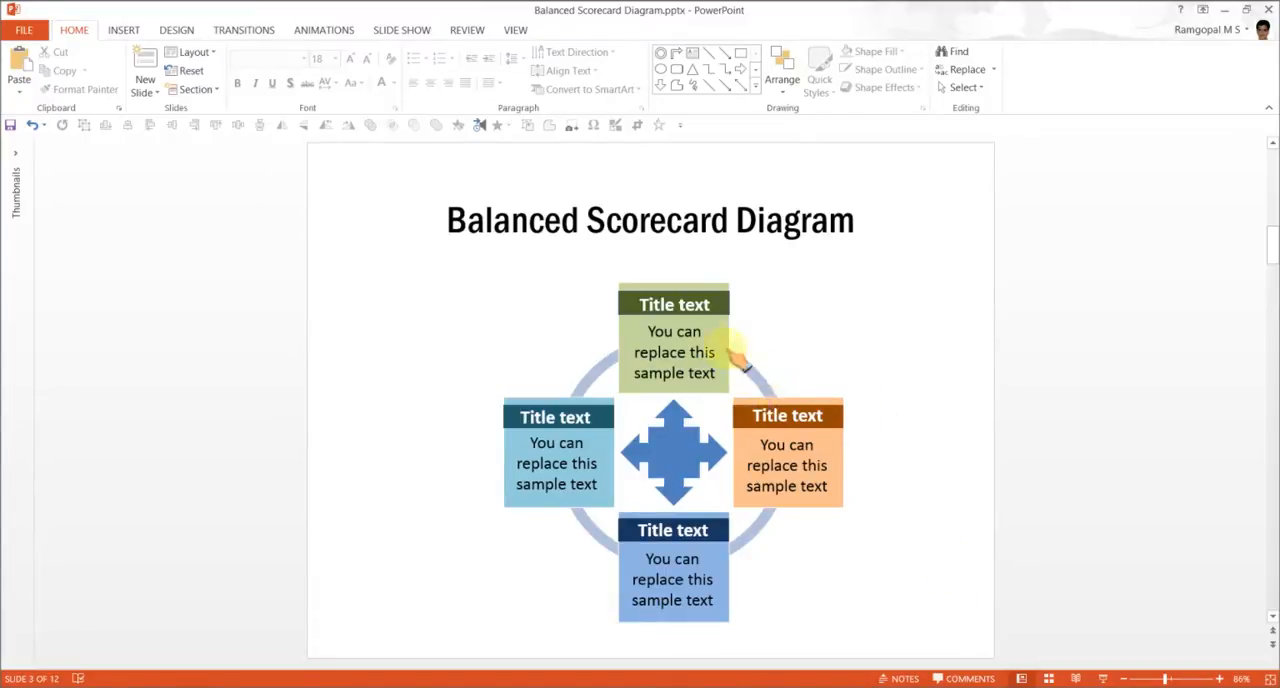
mouse_move(755, 398)
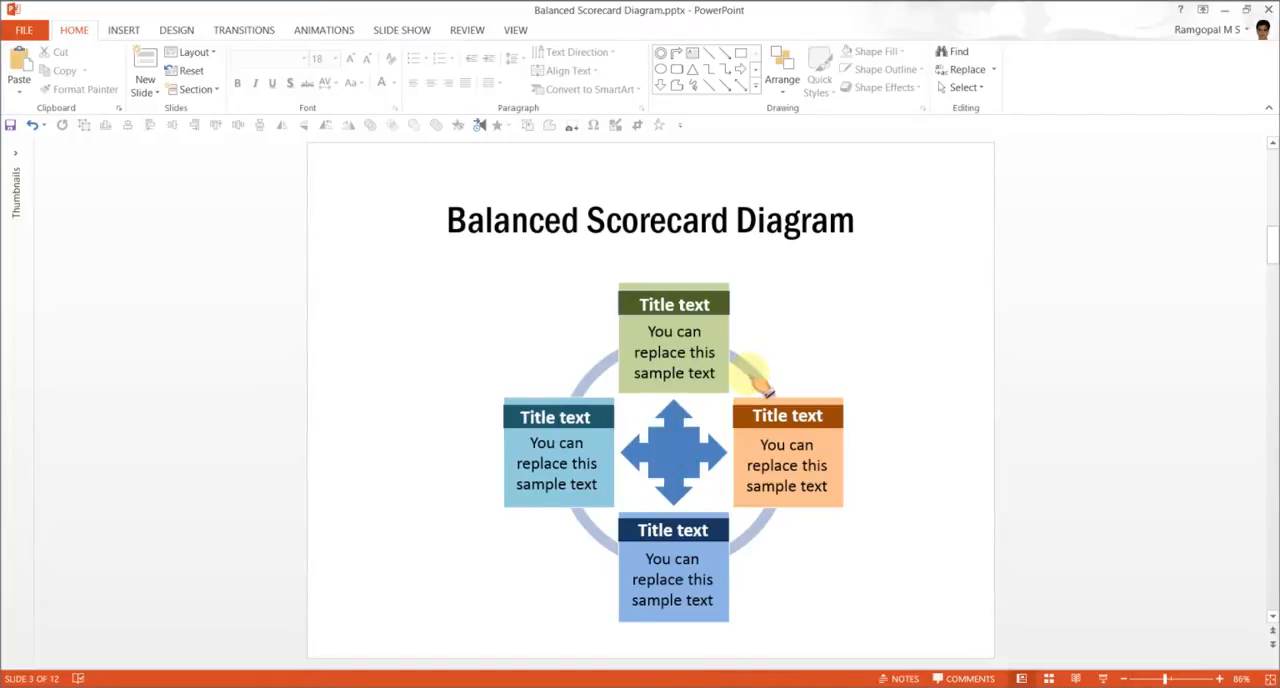
- Colour the ring quarters to match their boxes' title bars, then select the centre arrow
click(673, 452)
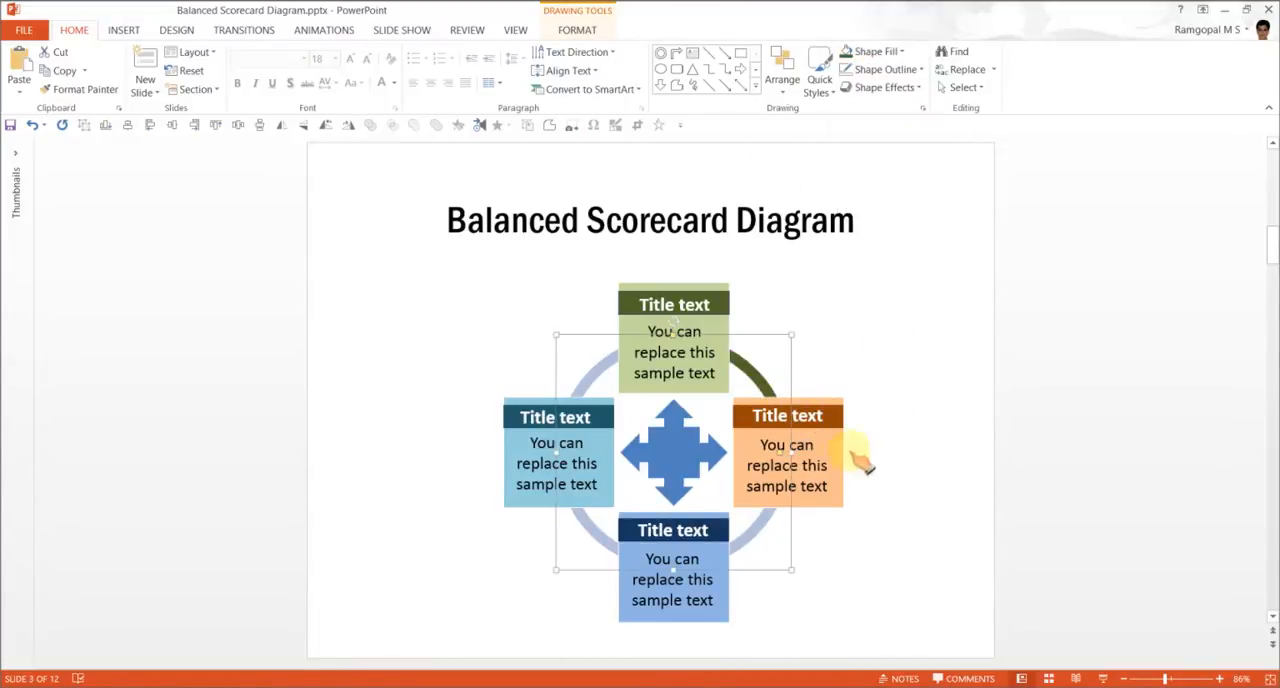
mouse_move(825, 450)
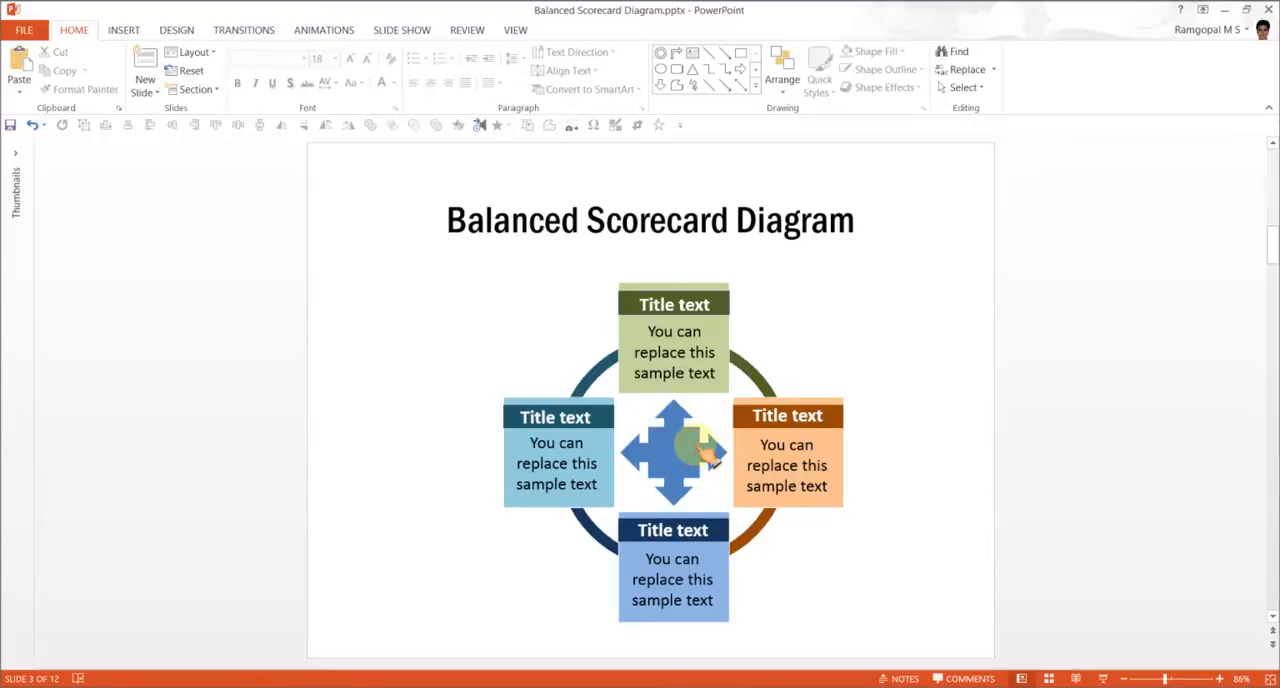
click(871, 51)
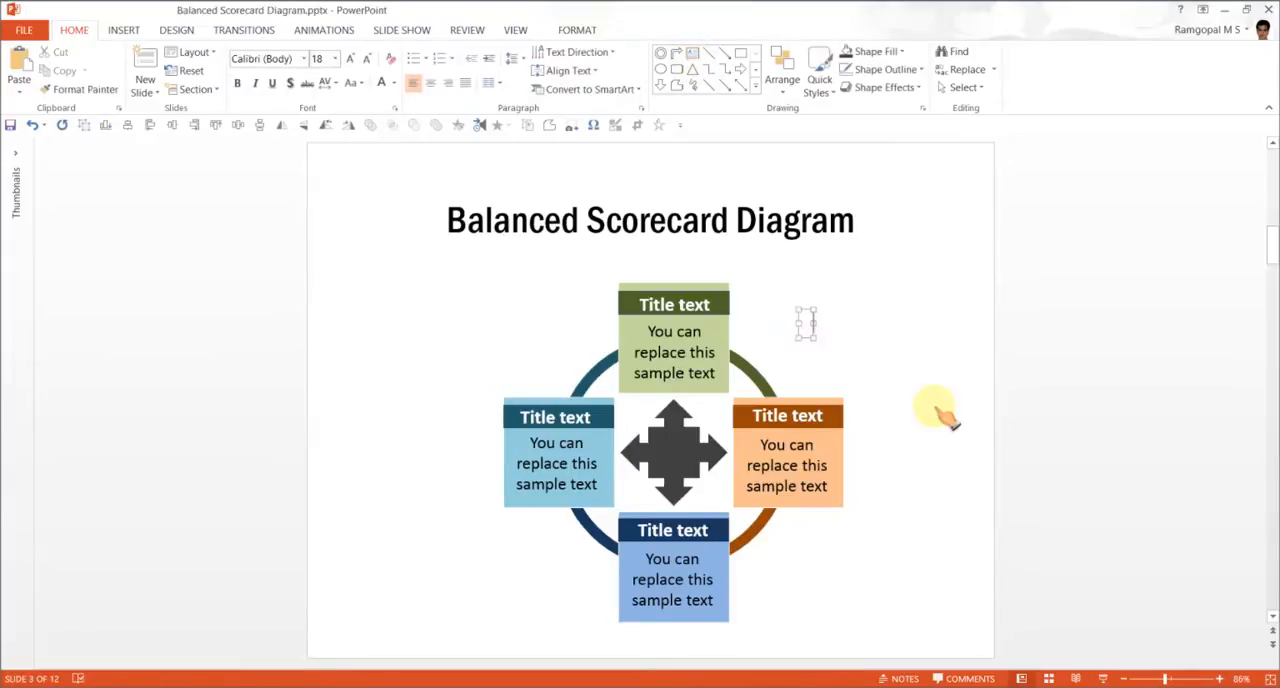
- Add a bold white 'Vision' label and place it on the dark grey centre arrow
text(Vision)
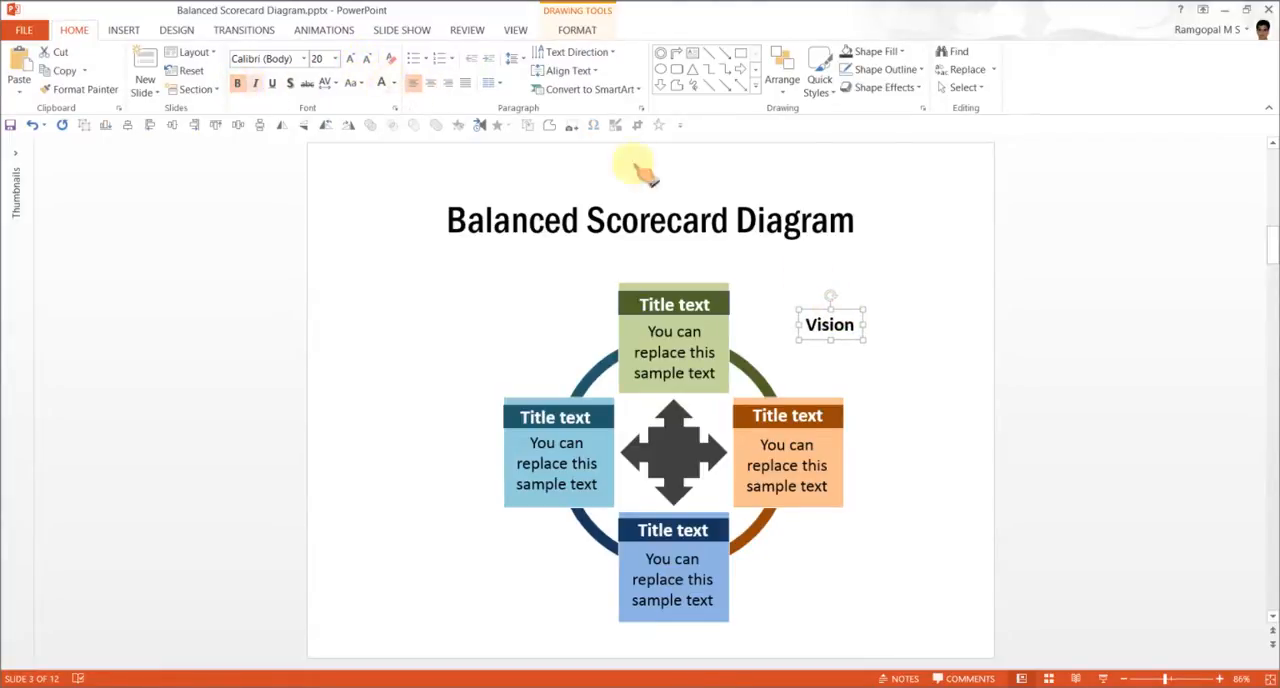
drag(829, 324, 680, 447)
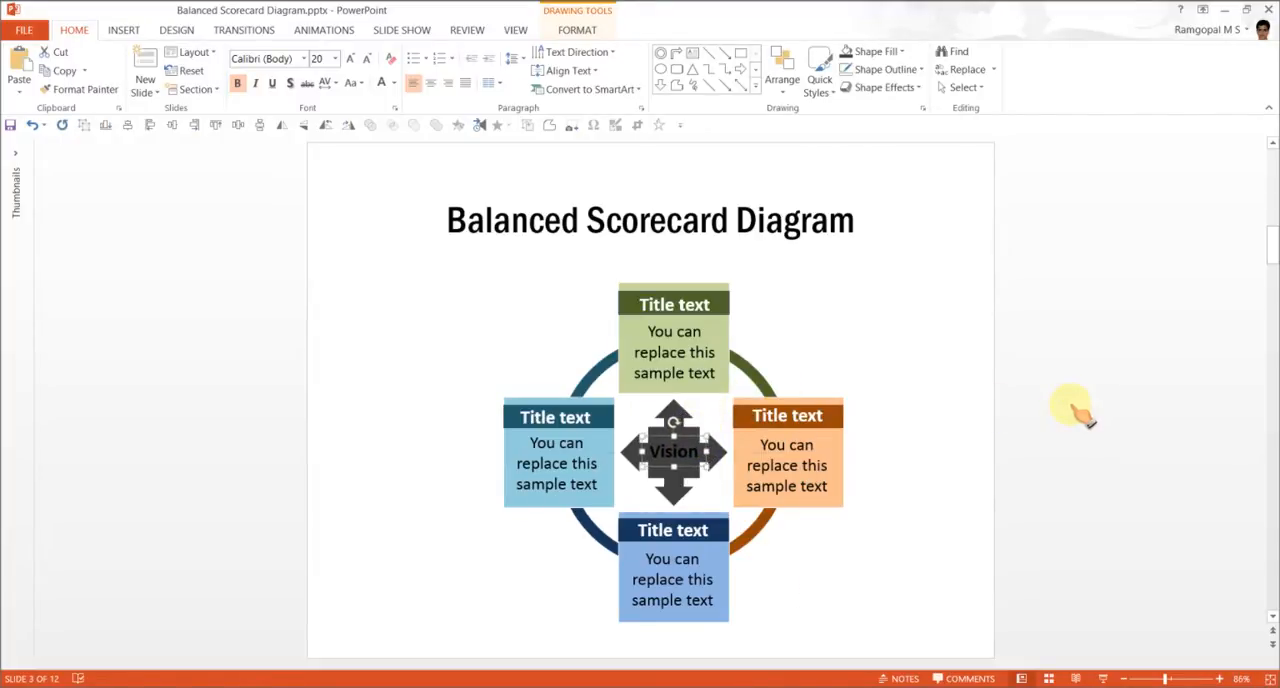
mouse_move(1020, 405)
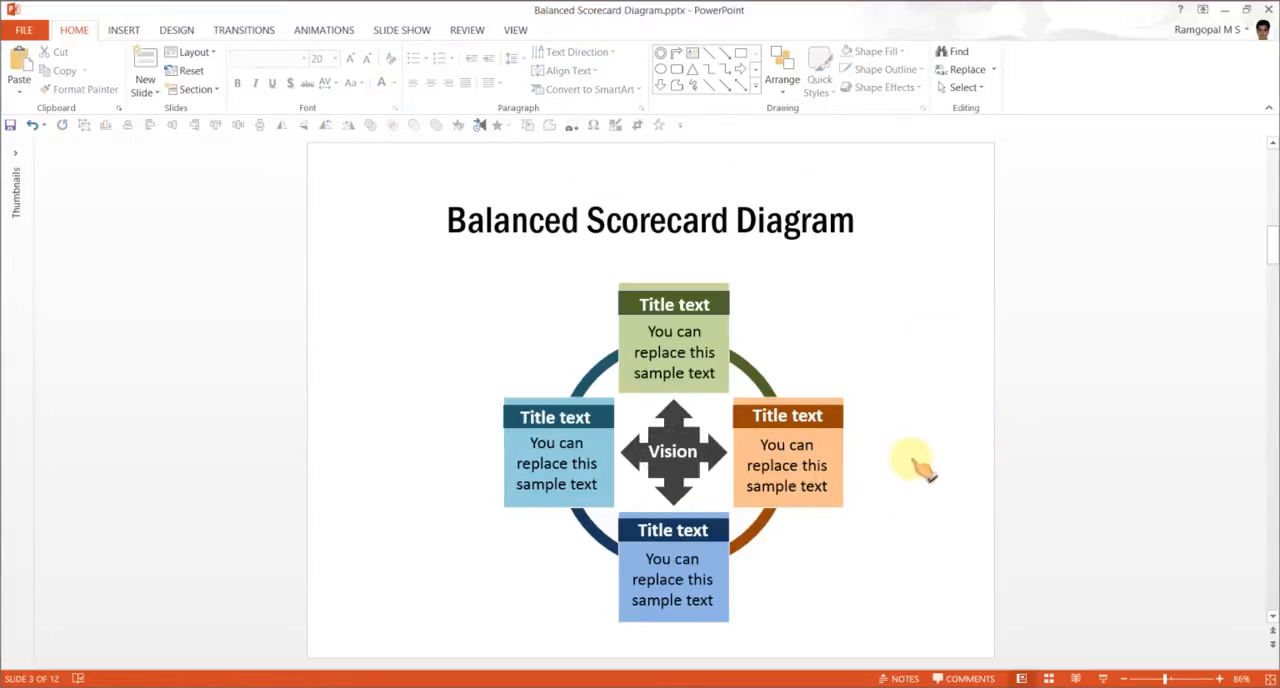
mouse_move(790, 355)
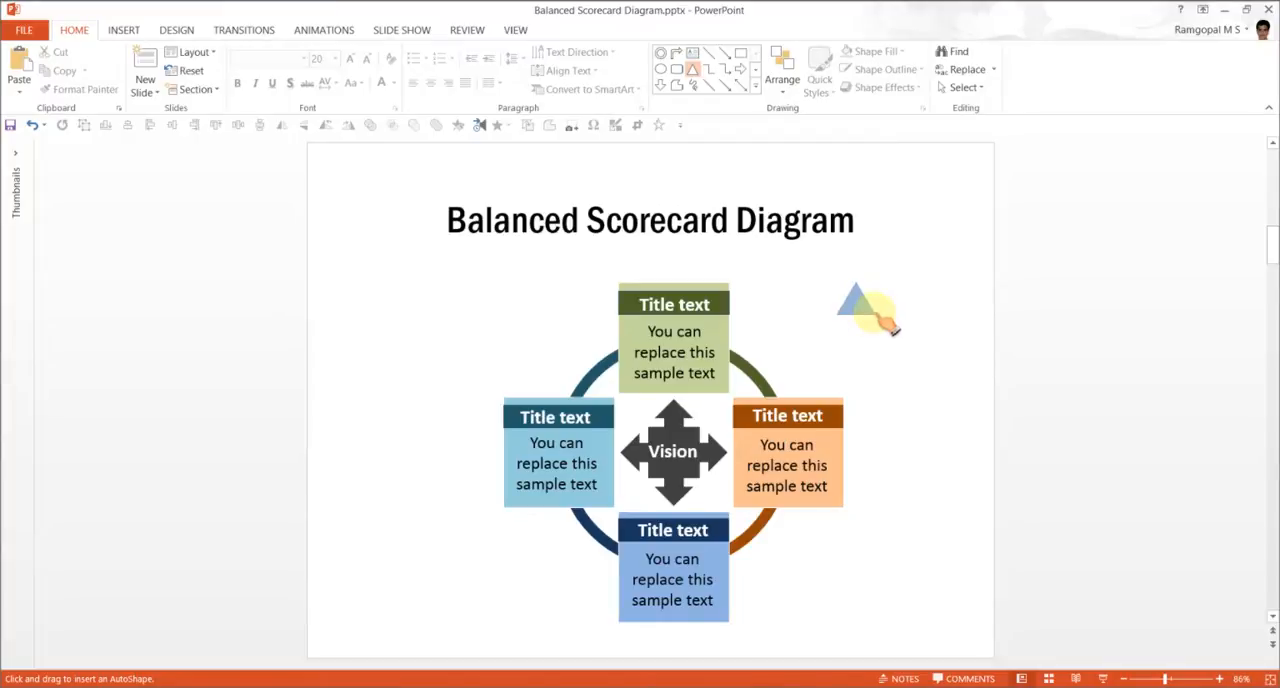
- Add colour-matched, outline-free triangle arrowheads to the ends of the ring arcs
click(855, 305)
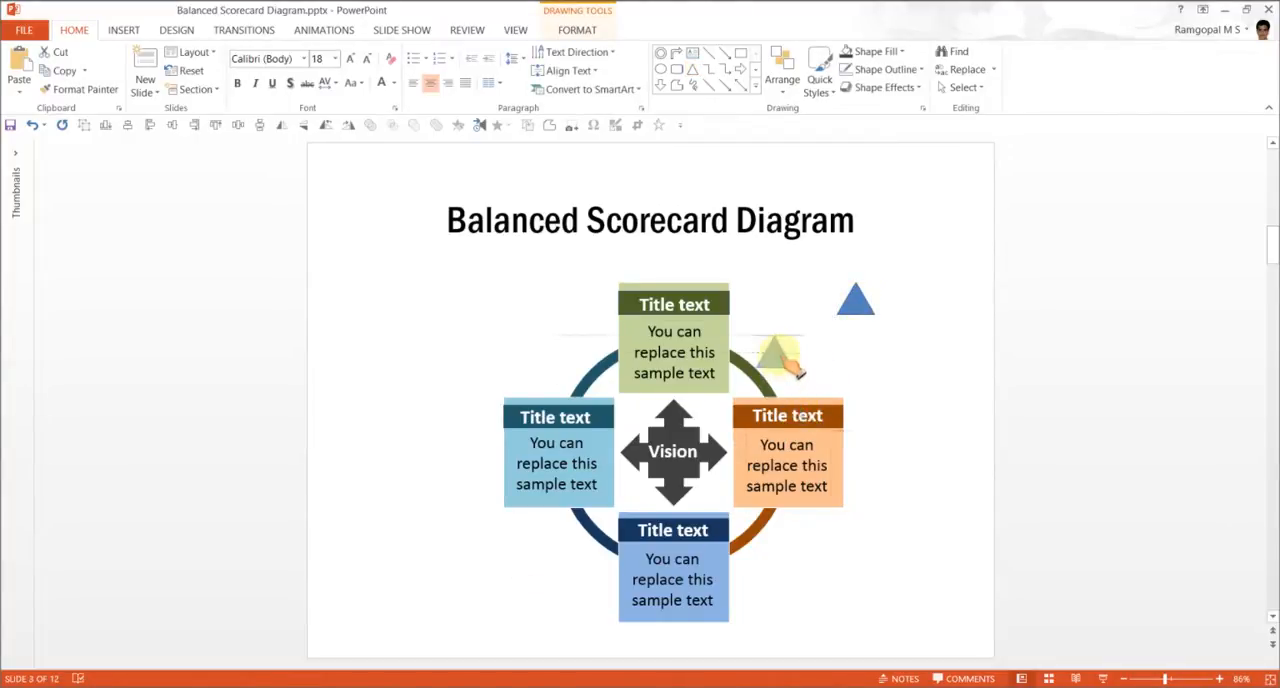
drag(780, 355, 768, 347)
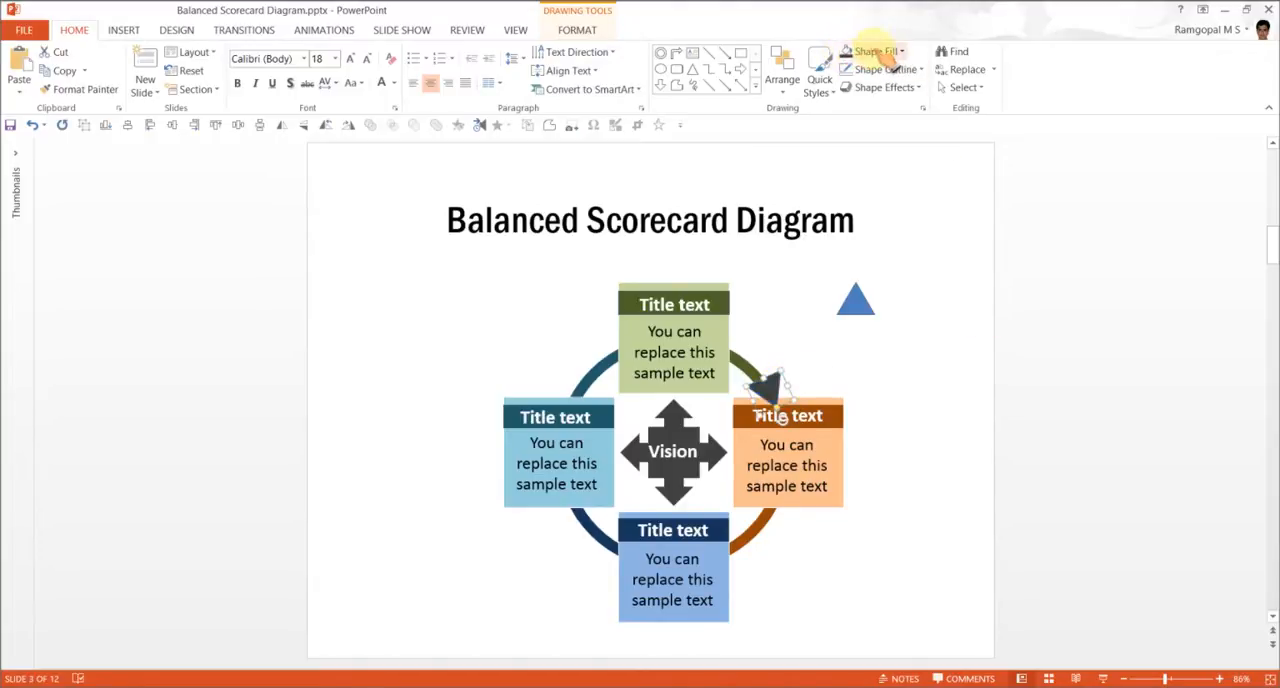
click(876, 51)
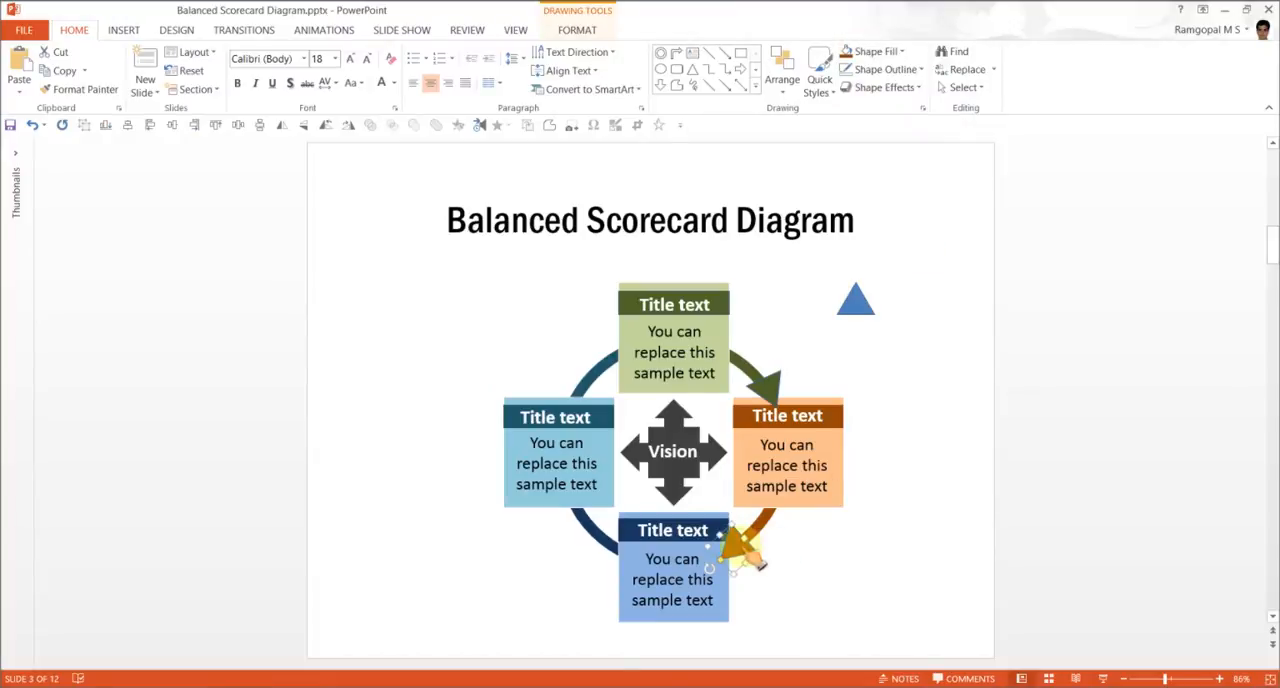
click(880, 69)
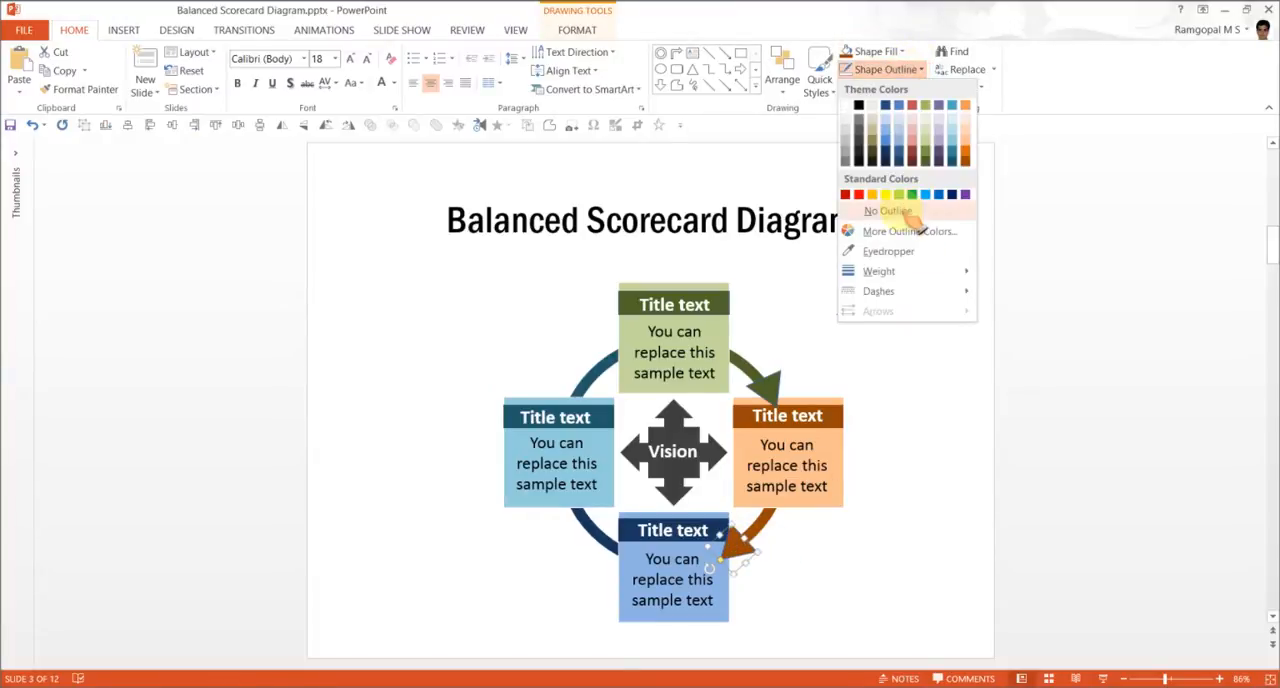
click(884, 210)
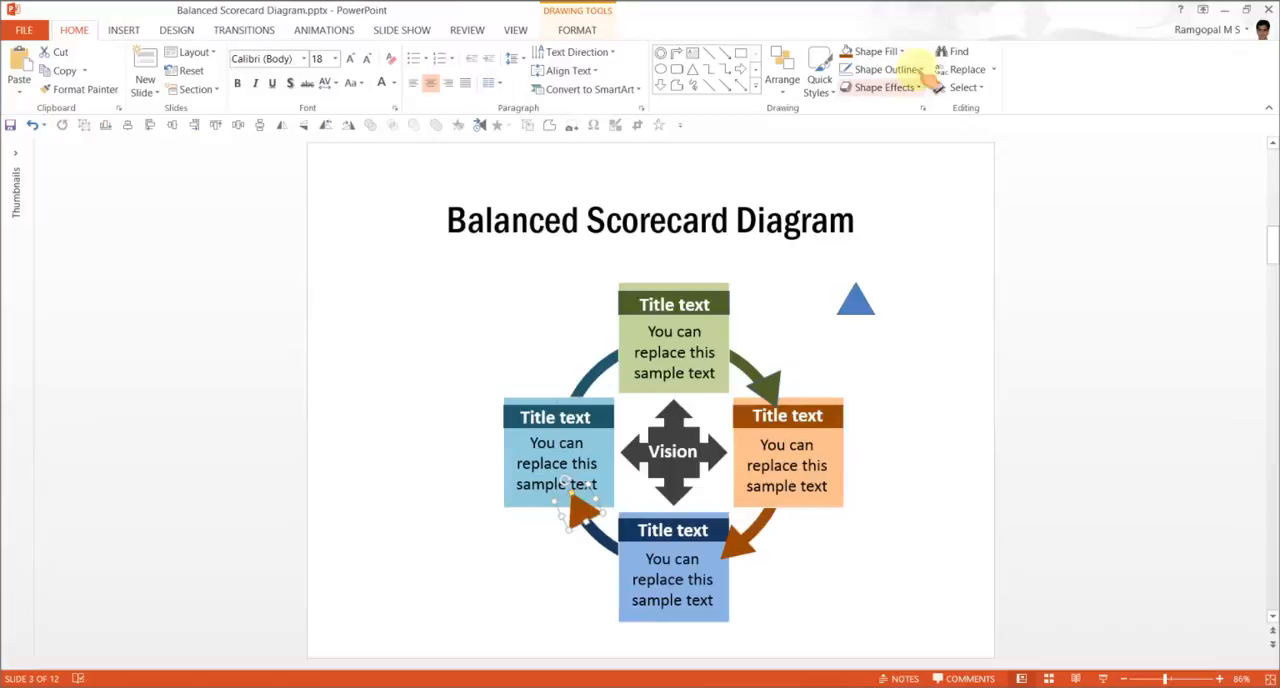
click(897, 51)
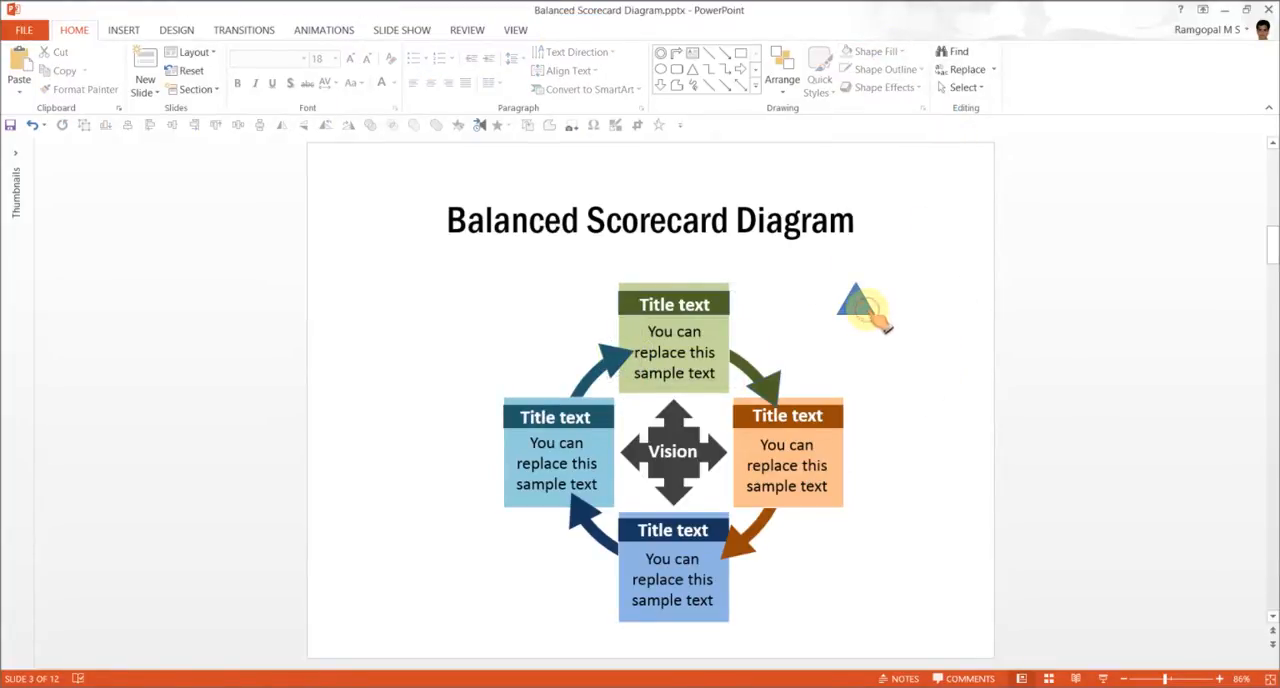
mouse_move(953, 457)
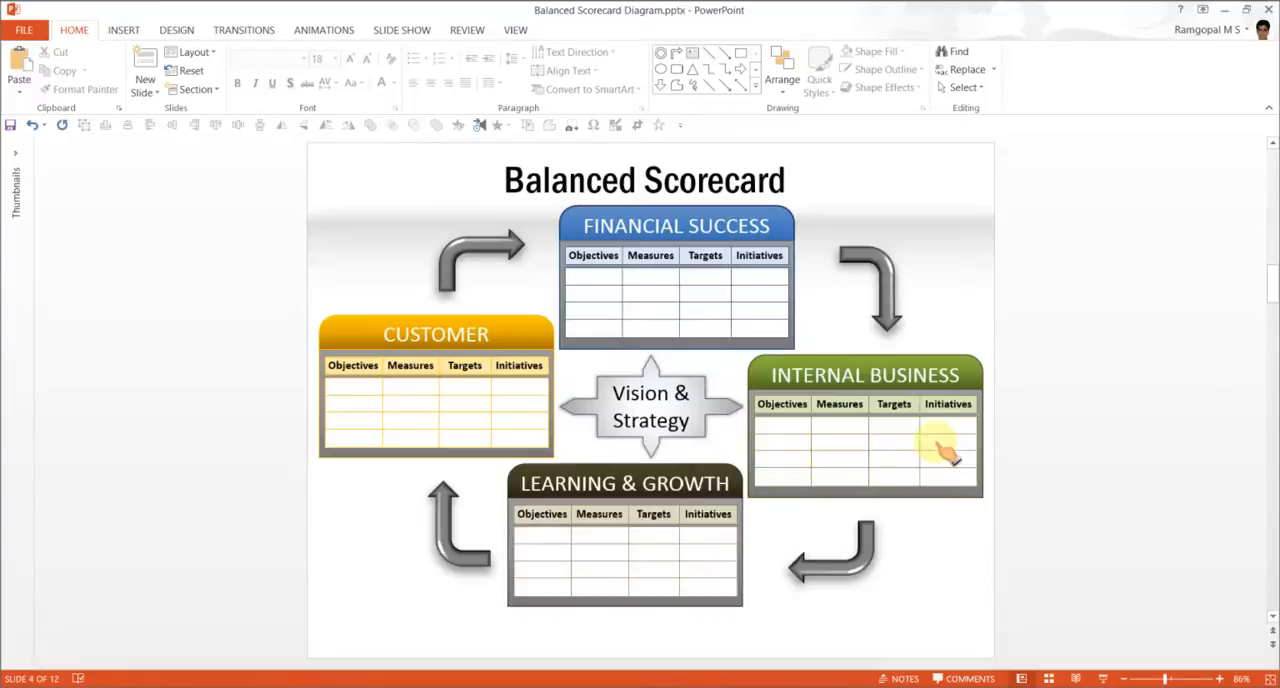
- Present the Balanced Scorecard slide from the current slide with Shift+F5
key(F5)
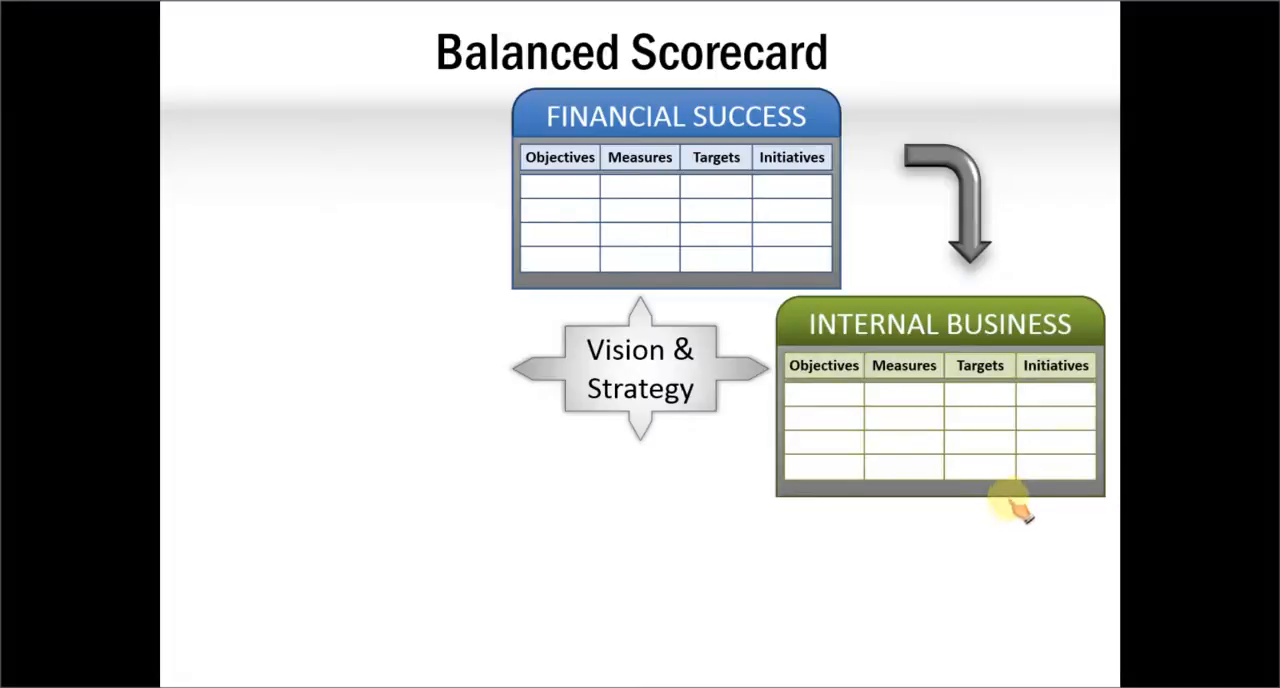